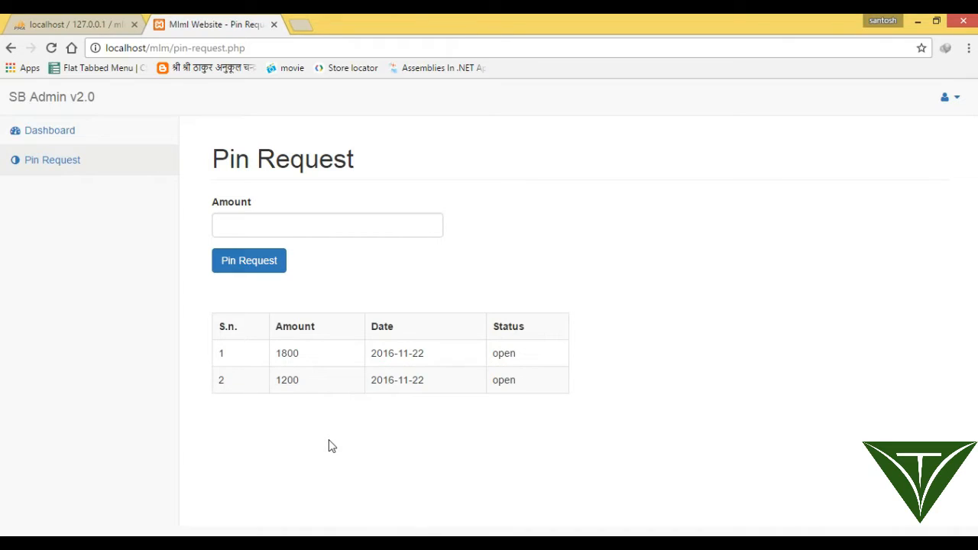
mouse_move(247, 359)
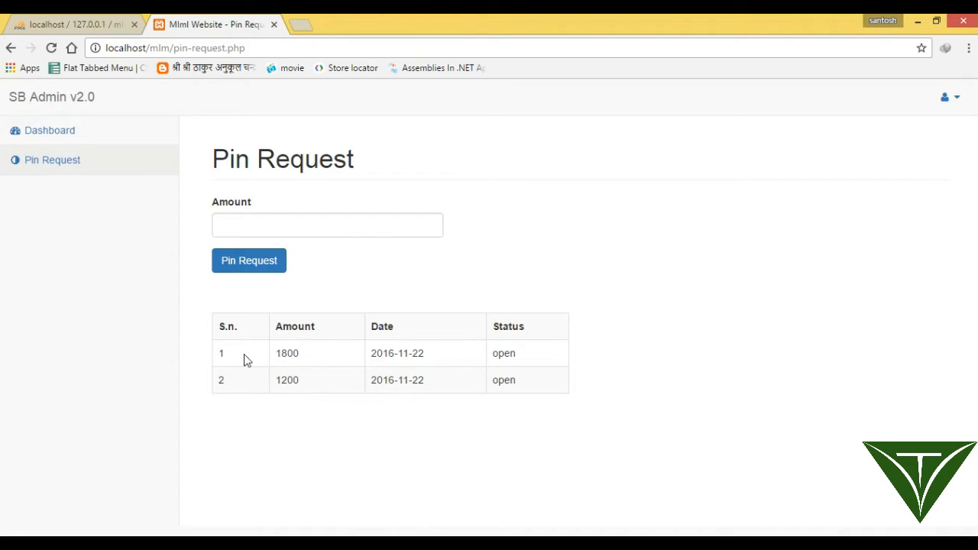
mouse_move(324, 348)
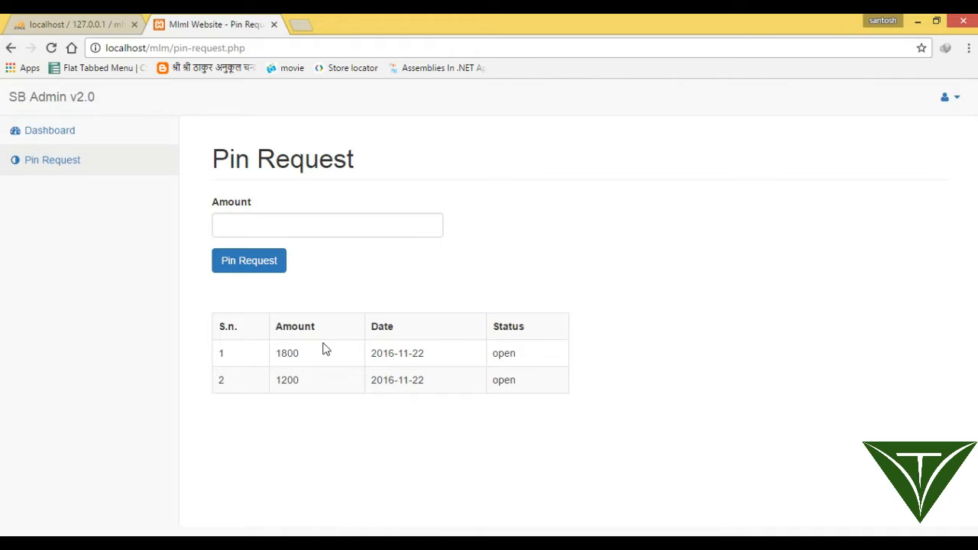
mouse_move(378, 351)
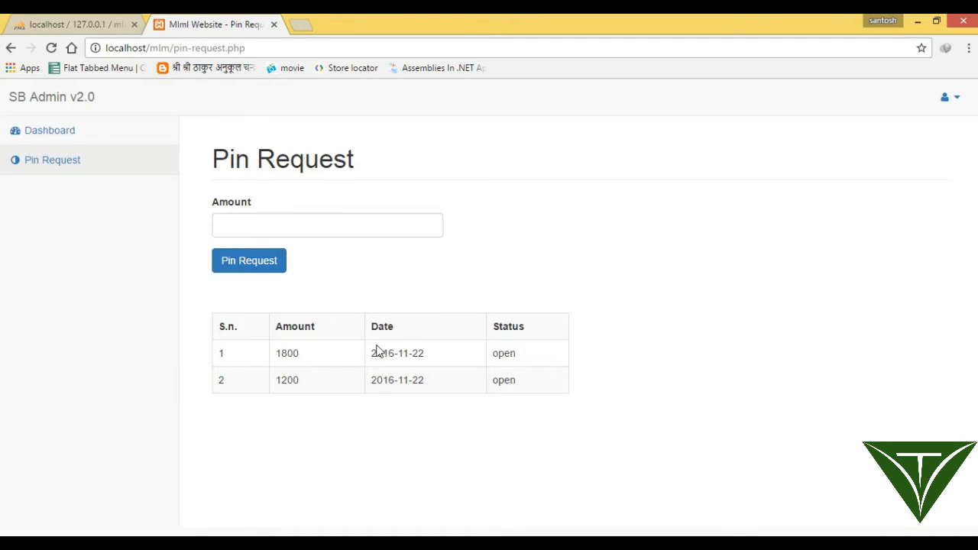
mouse_move(332, 394)
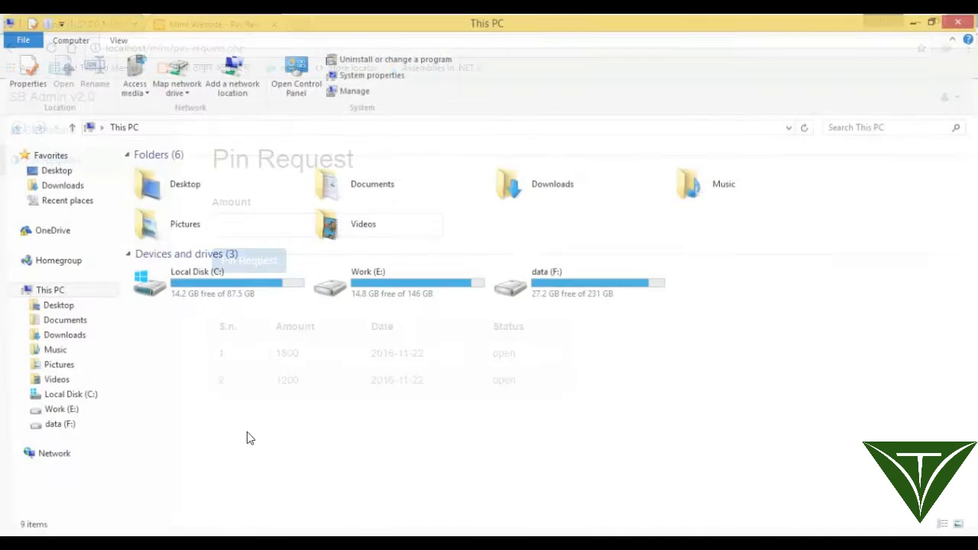
Navigate from Local Disk (C:) through xampp and htdocs into the mlm project folder
double_click(197, 282)
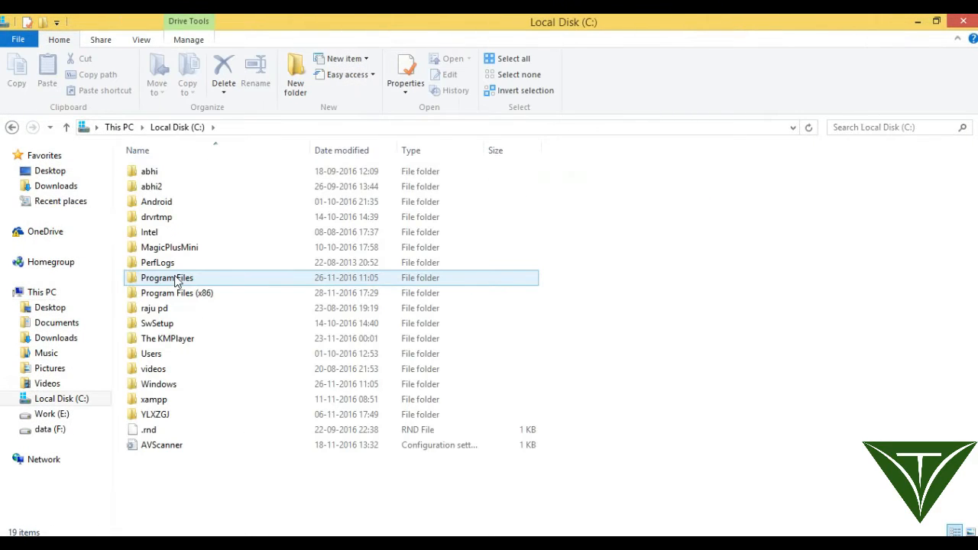
left_click(153, 399)
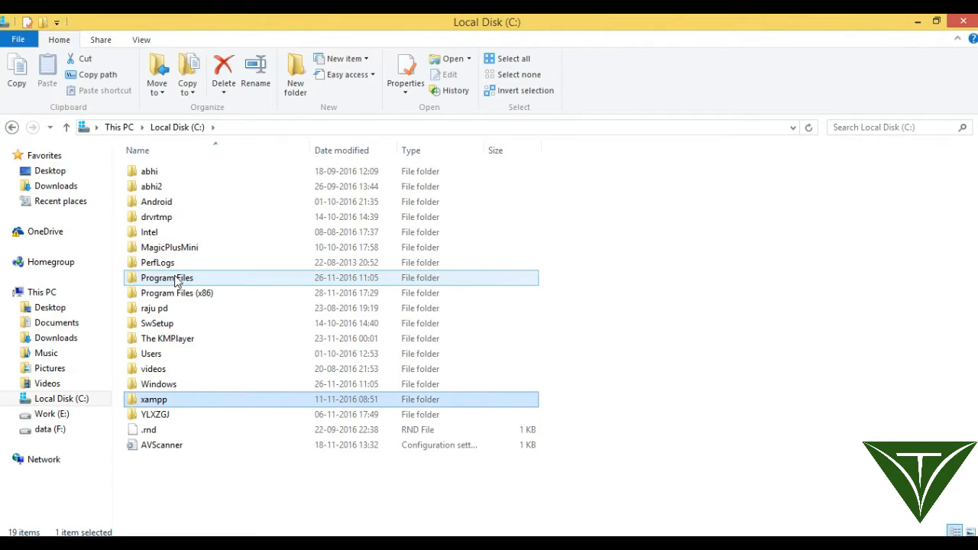
double_click(153, 398)
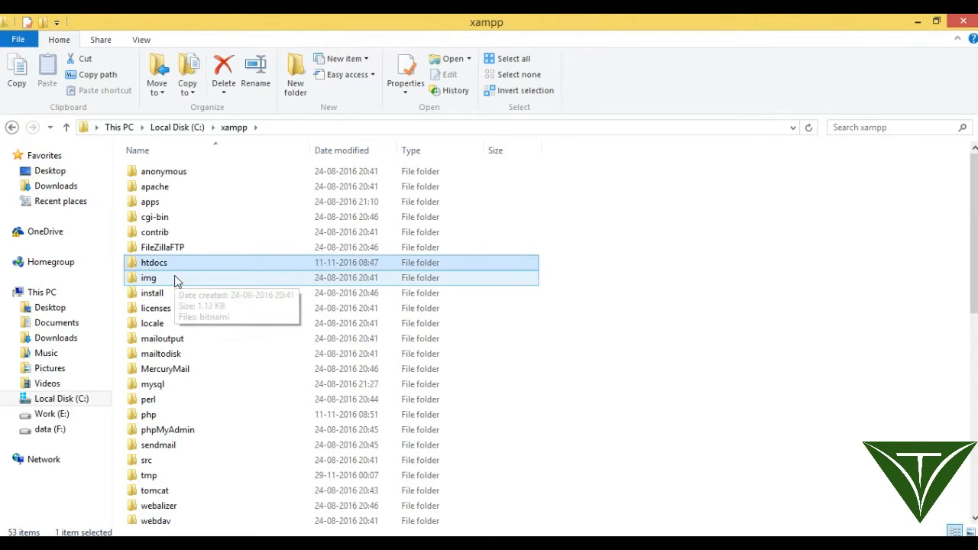
double_click(153, 262)
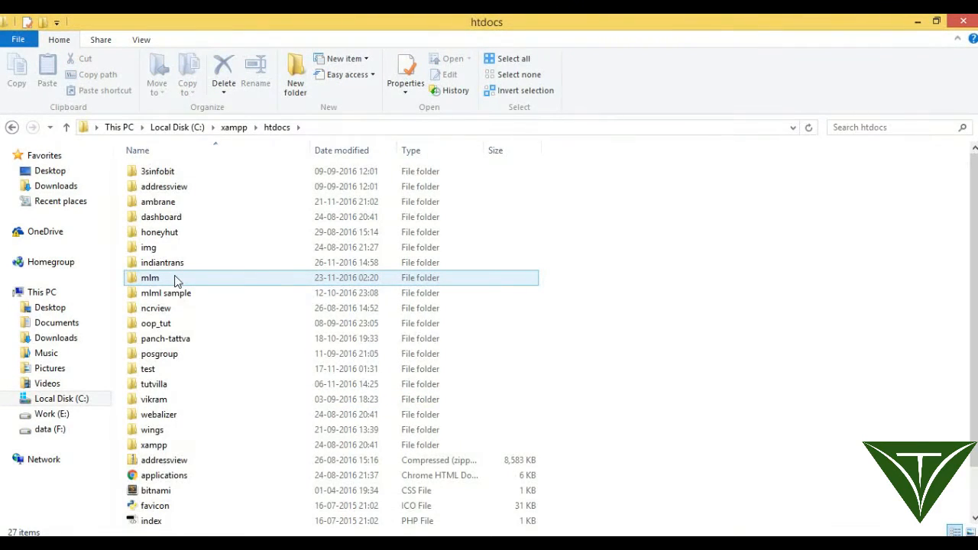
double_click(149, 277)
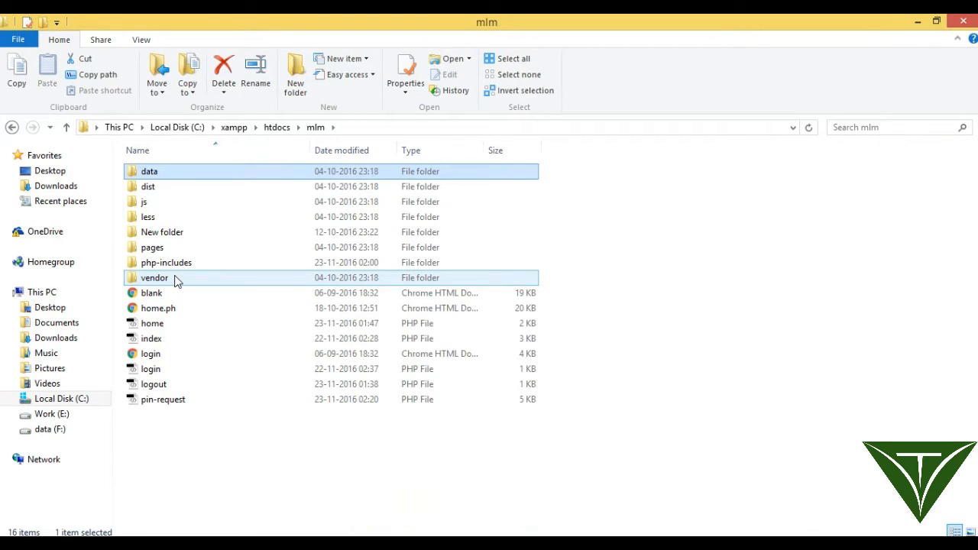
left_click(312, 461)
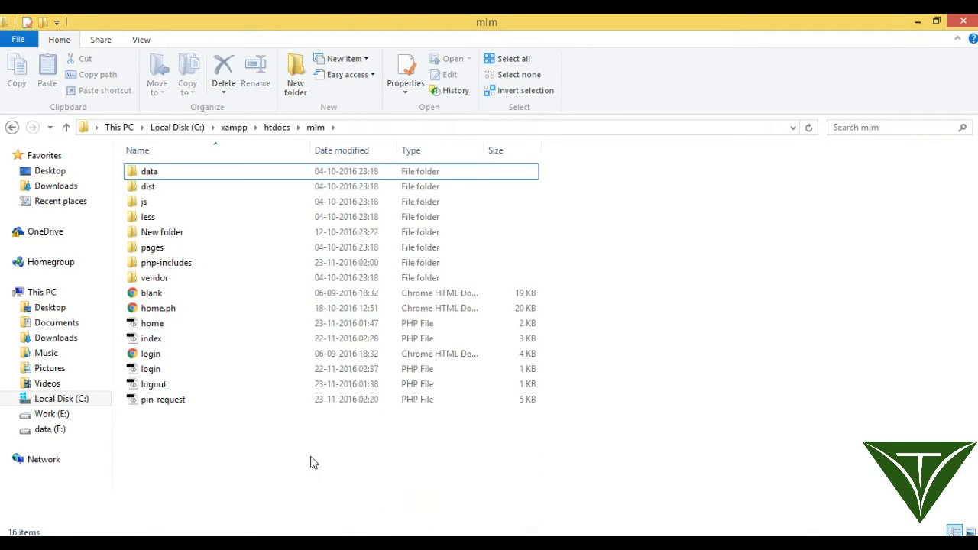
Name a new folder 'admin' and select home, index, login and vendor for copying
type("admin")
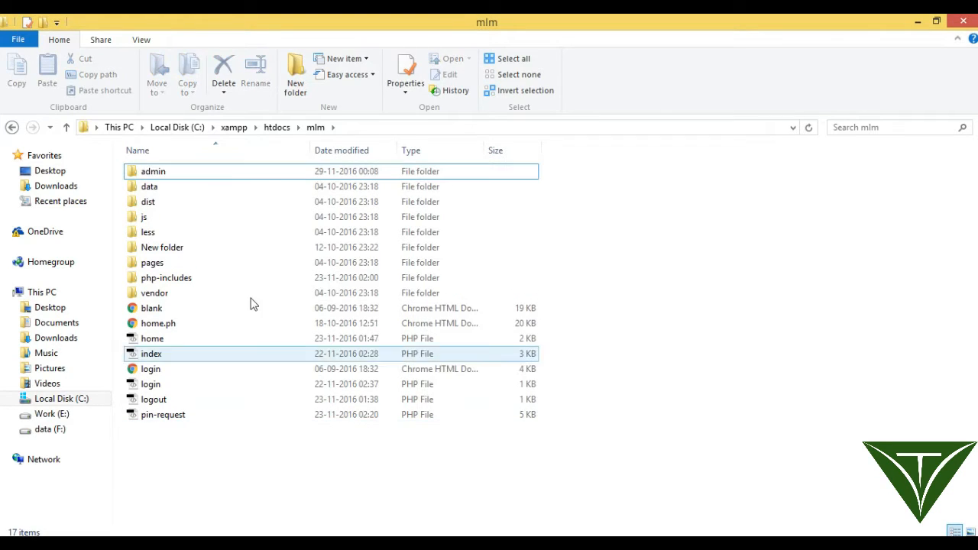
left_click(154, 292)
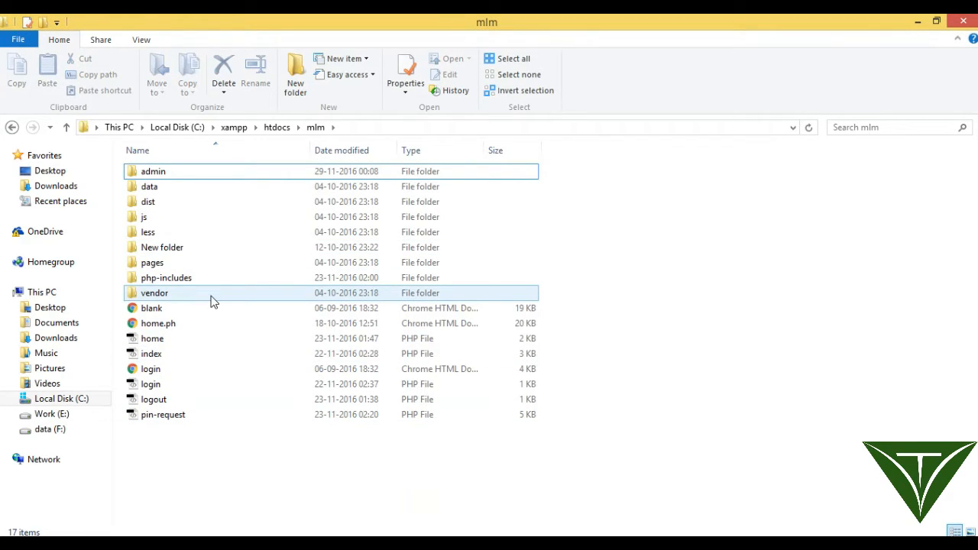
left_click(151, 308)
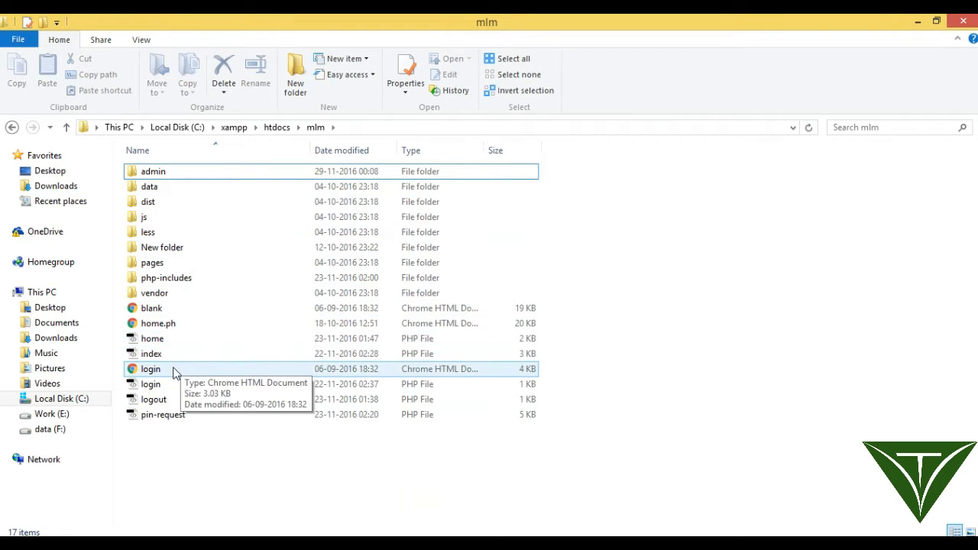
left_click(150, 384)
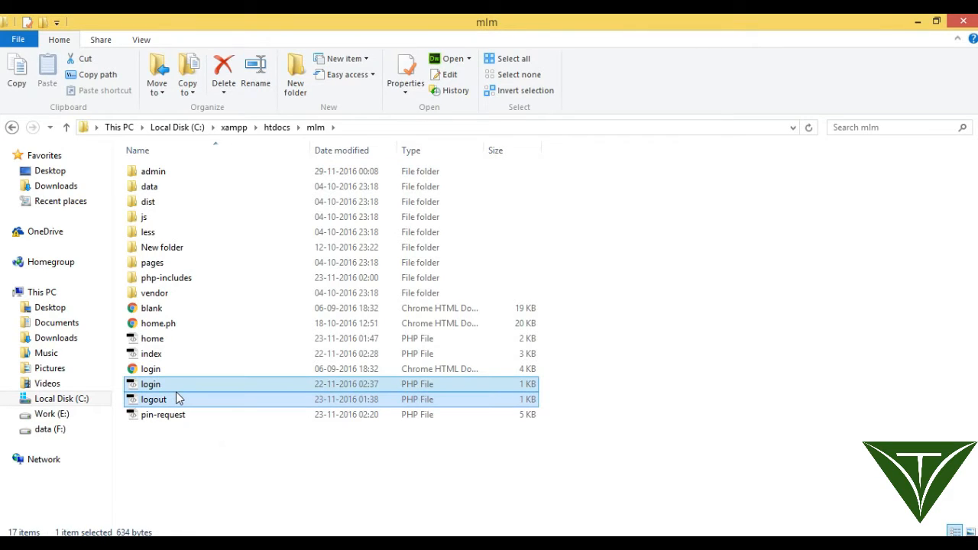
left_click(152, 339)
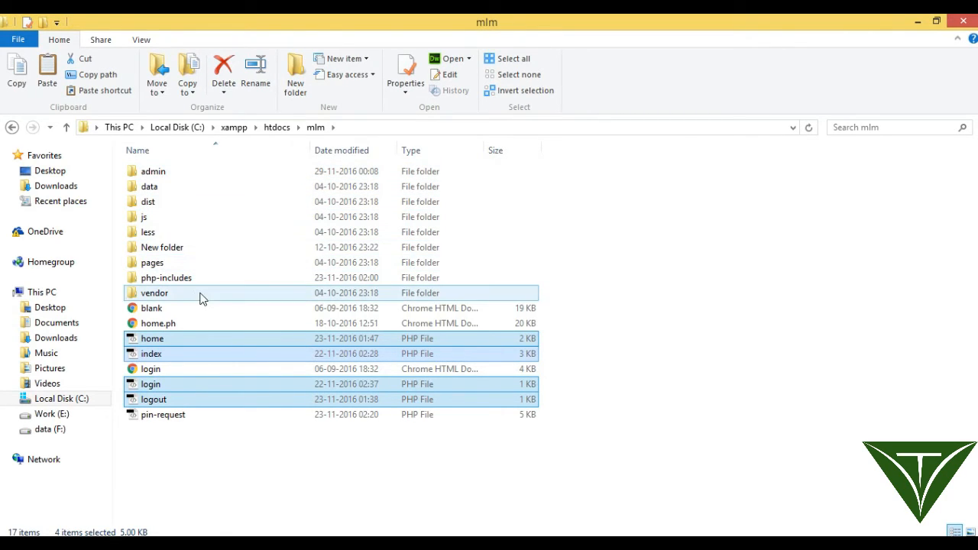
left_click(152, 262)
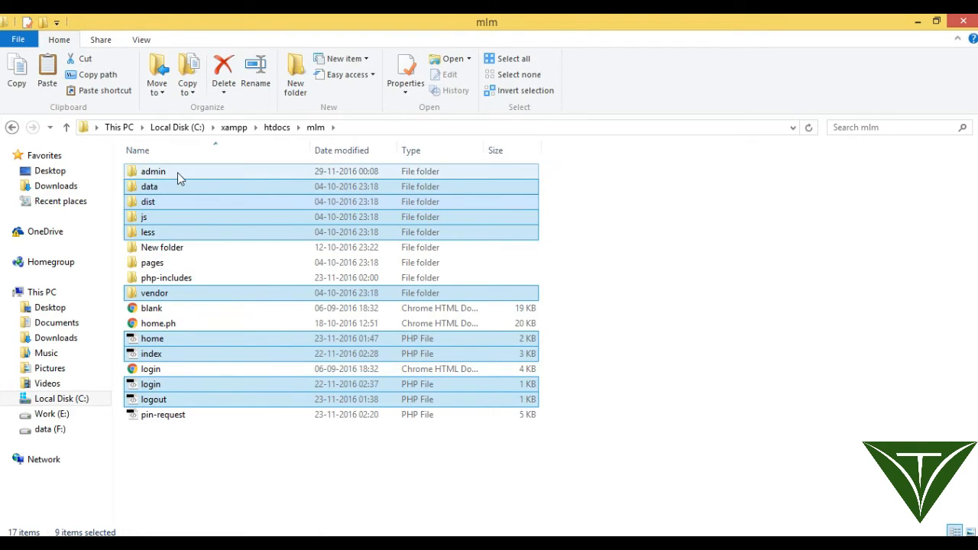
double_click(152, 170)
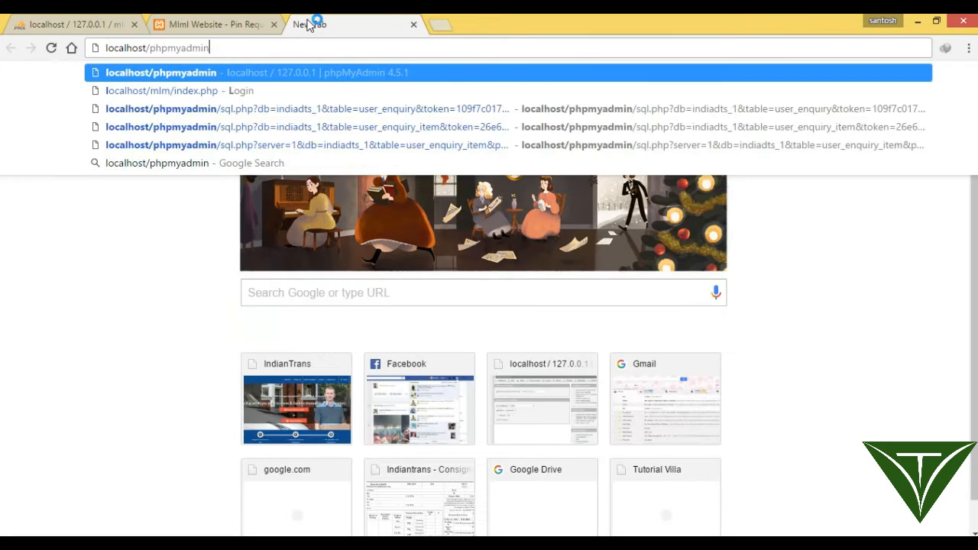
Enter localhost/mlm/admin in Chrome, then open login.php from the mlm\admin folder
type("localhost/mlm")
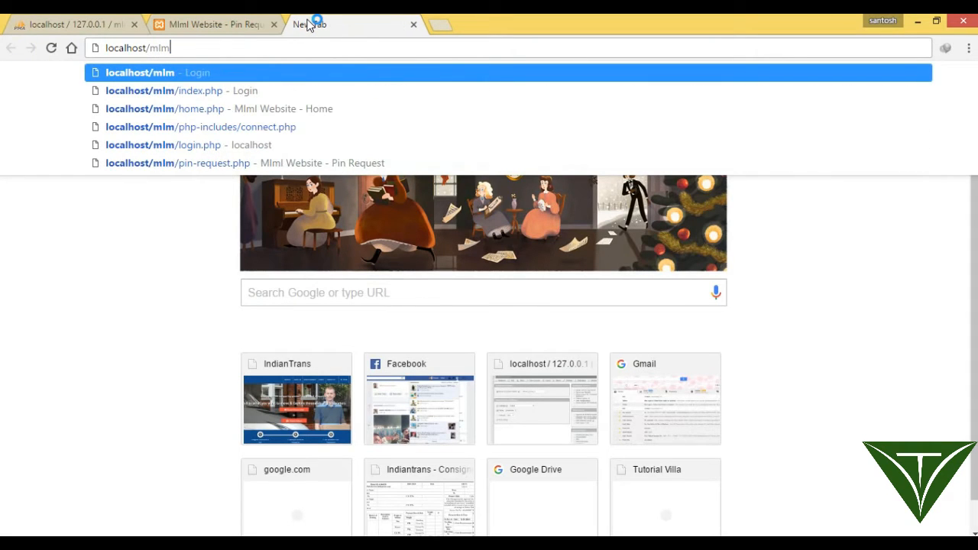
type("/admin")
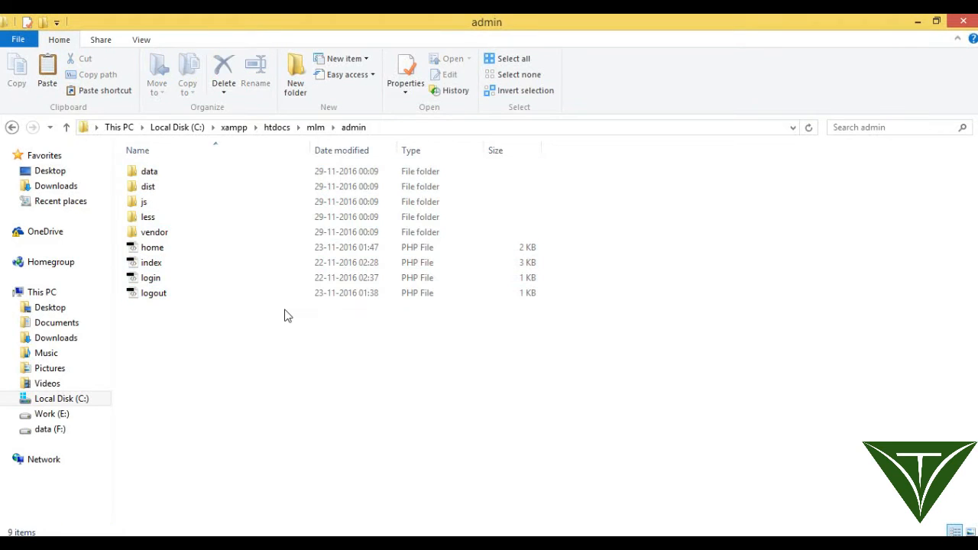
left_click(144, 201)
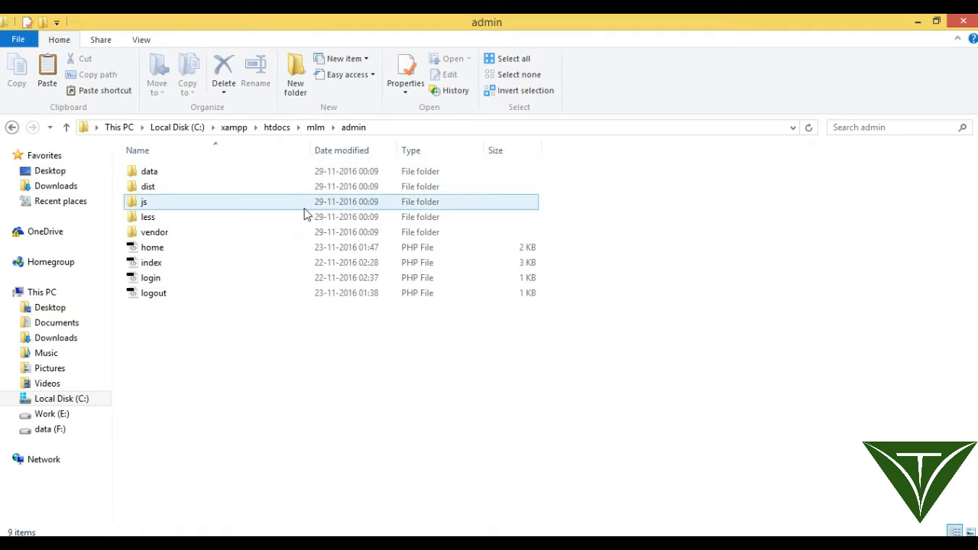
mouse_move(176, 285)
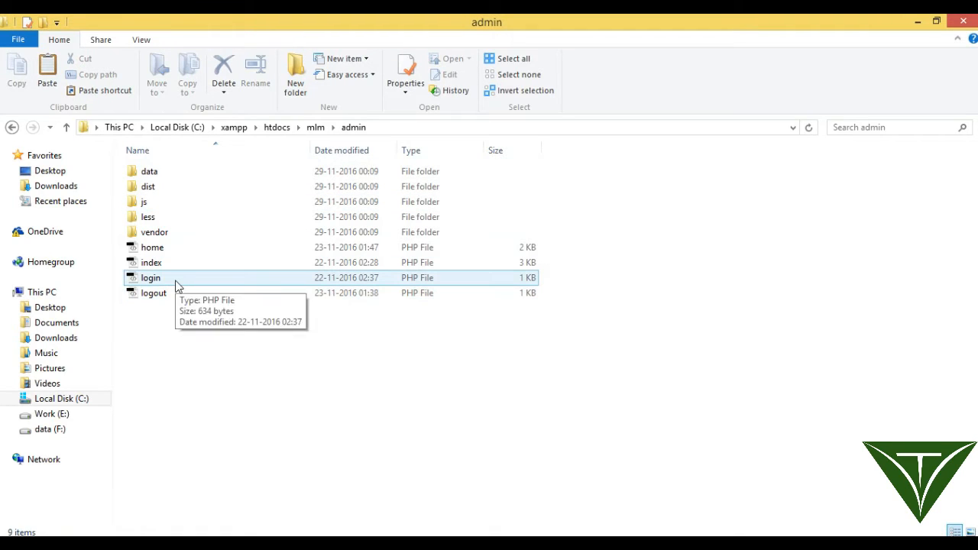
double_click(150, 277)
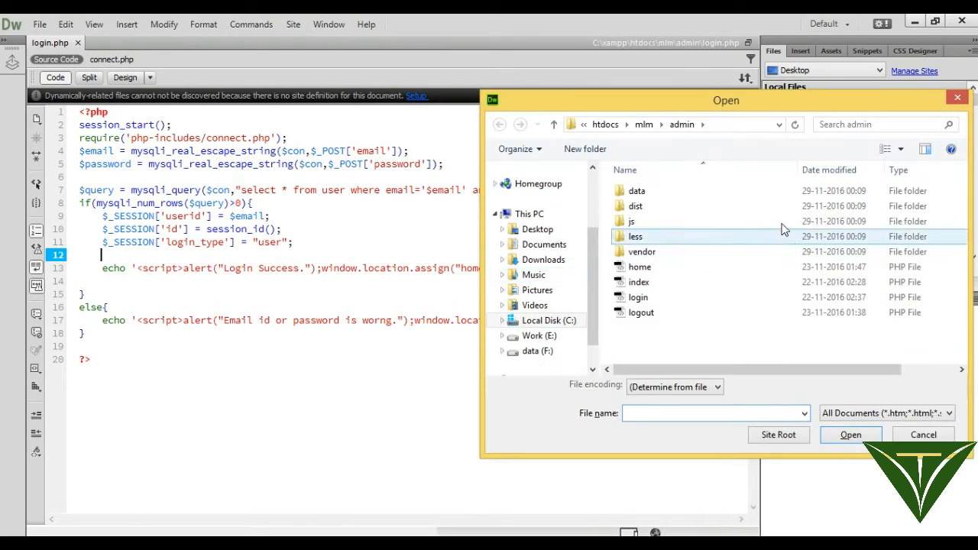
Open index from the htdocs/mlm/admin folder in Dreamweaver
left_click(638, 282)
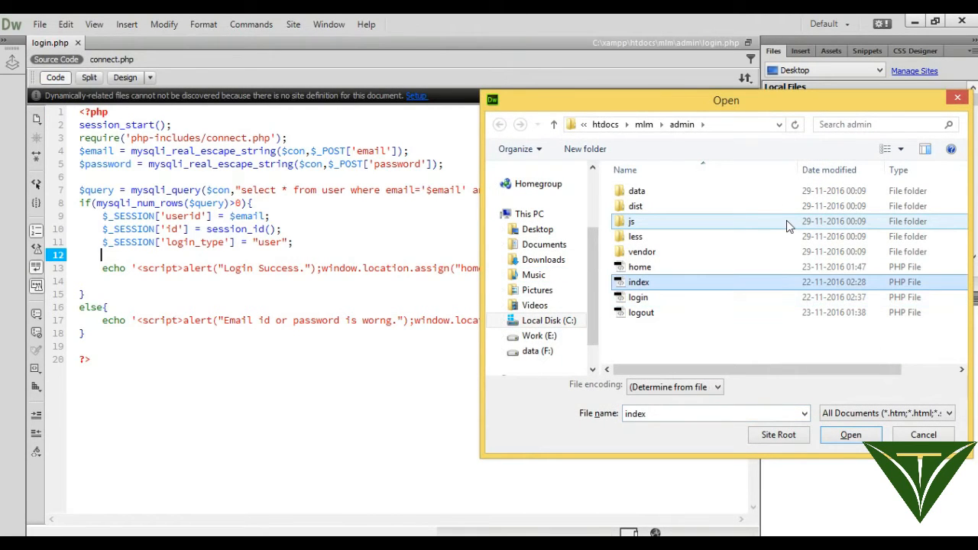
left_click(850, 434)
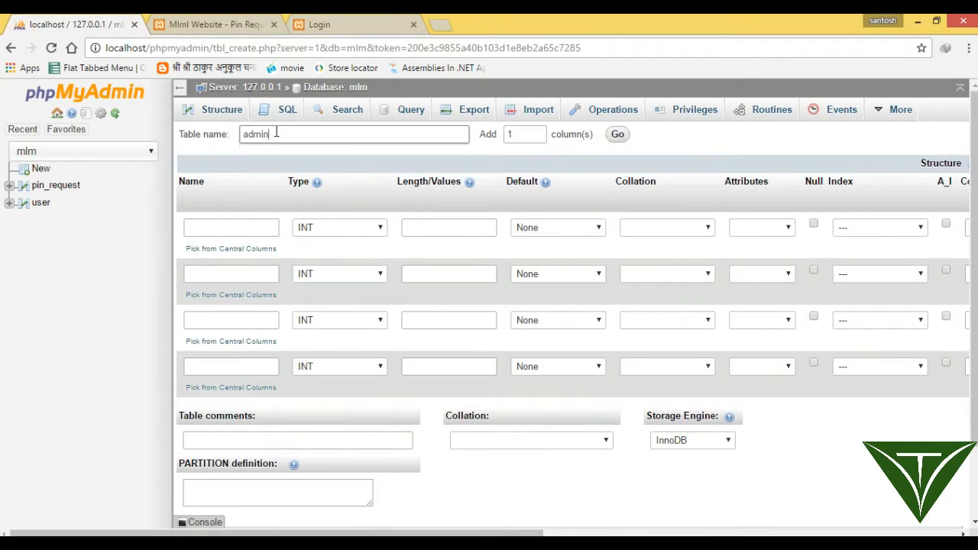
Define admin table columns id, userid and password, with userid as VARCHAR(20)
type("id")
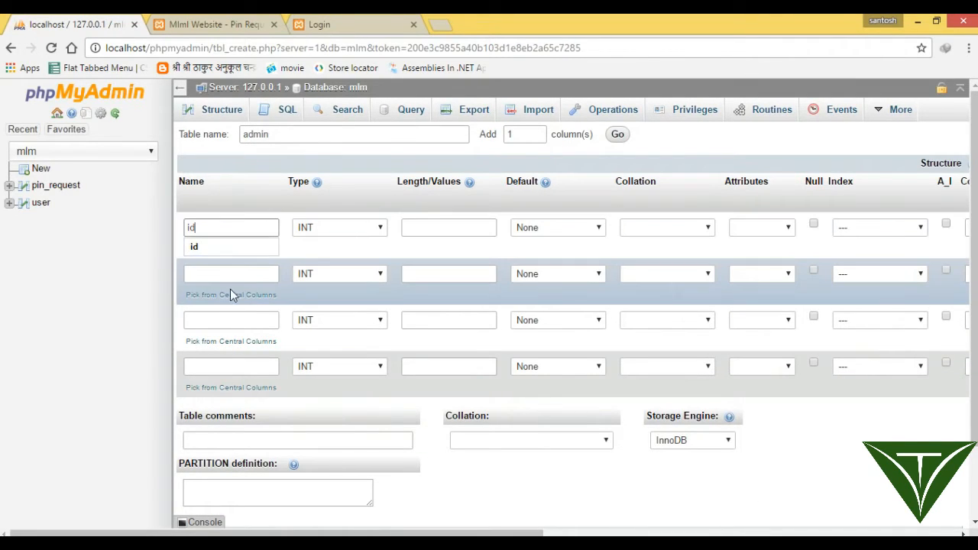
left_click(231, 273)
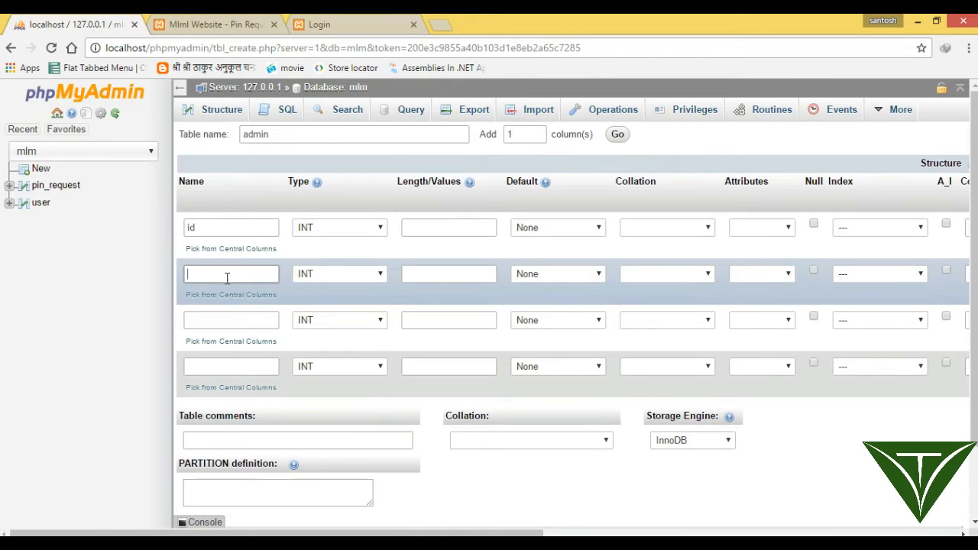
type("userid")
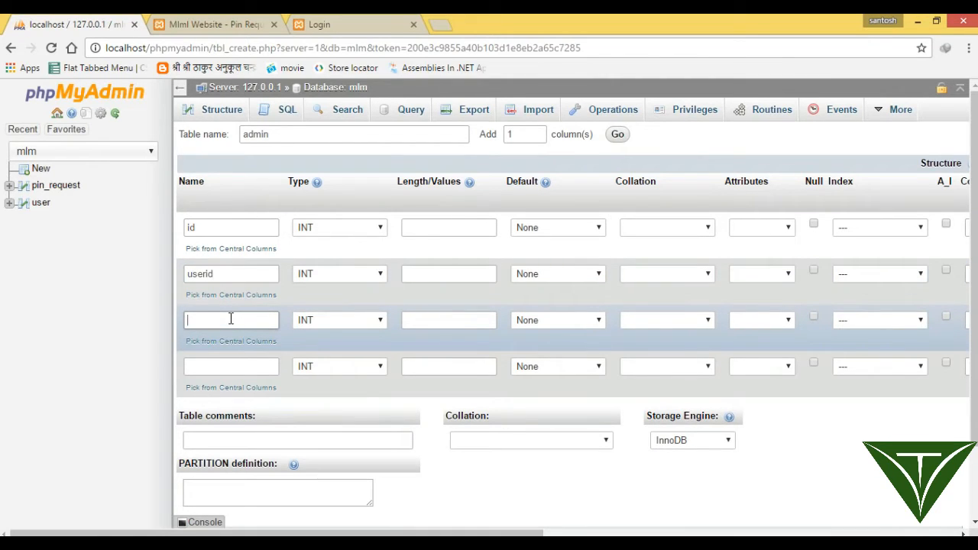
type("password")
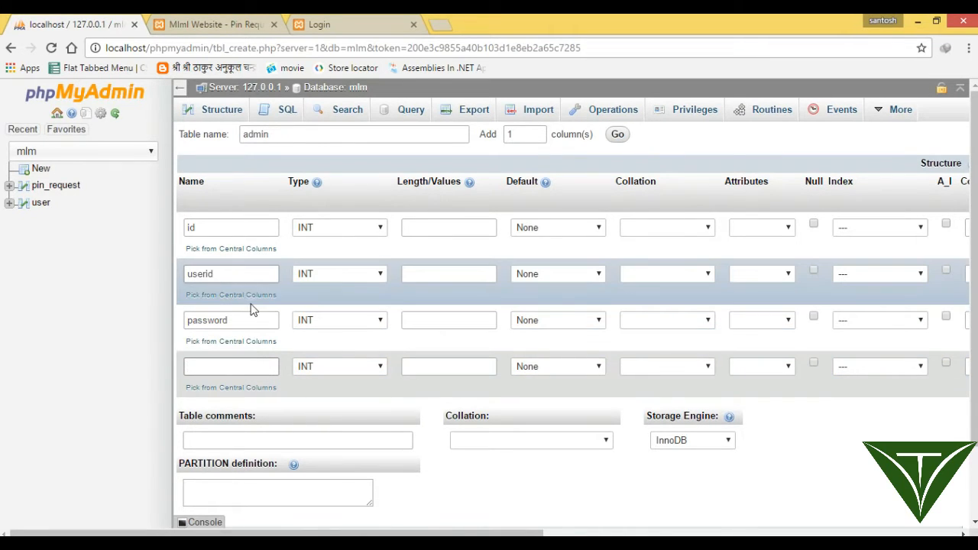
left_click(339, 273)
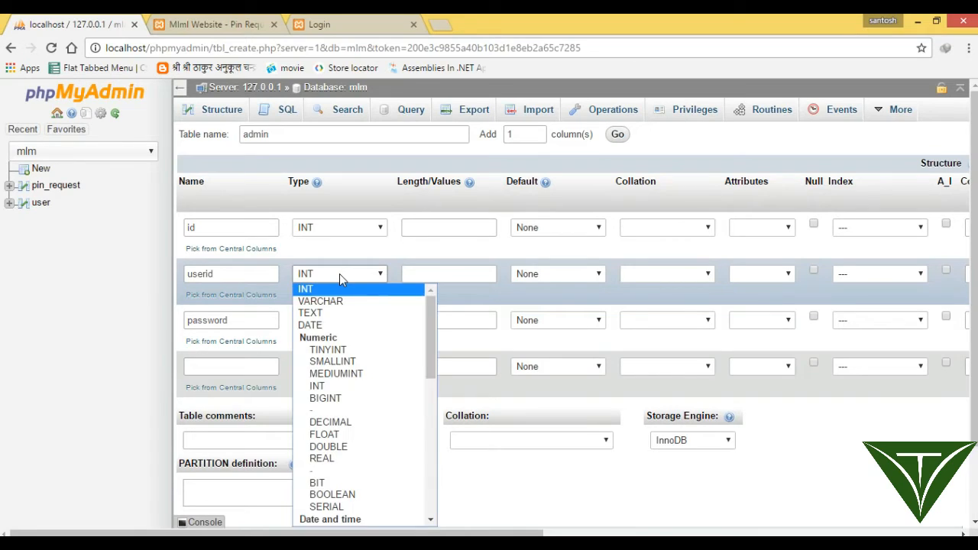
left_click(320, 301)
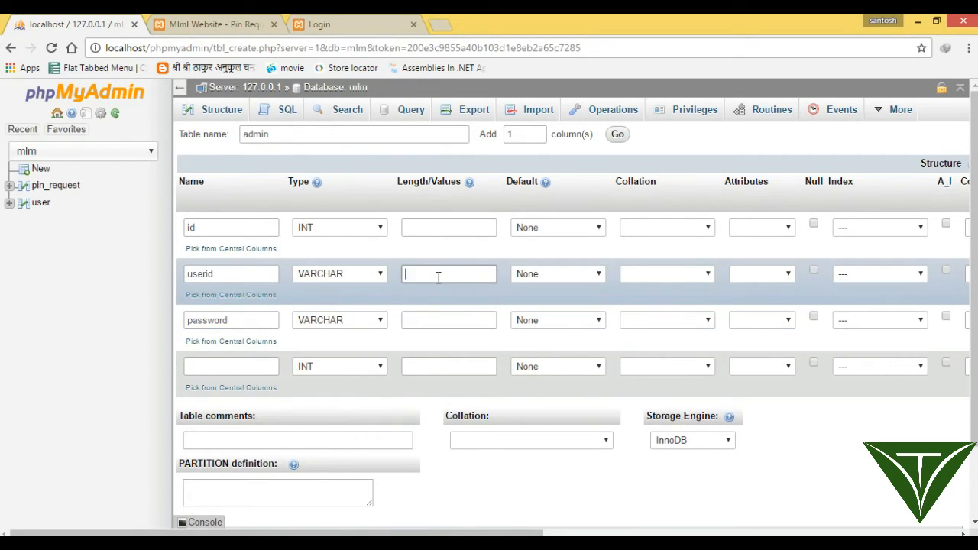
type("2")
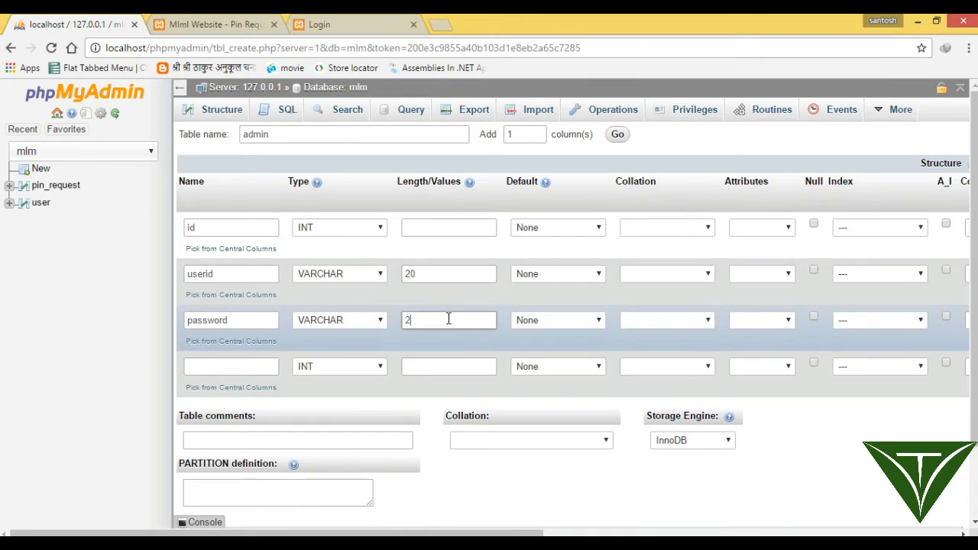
type("0")
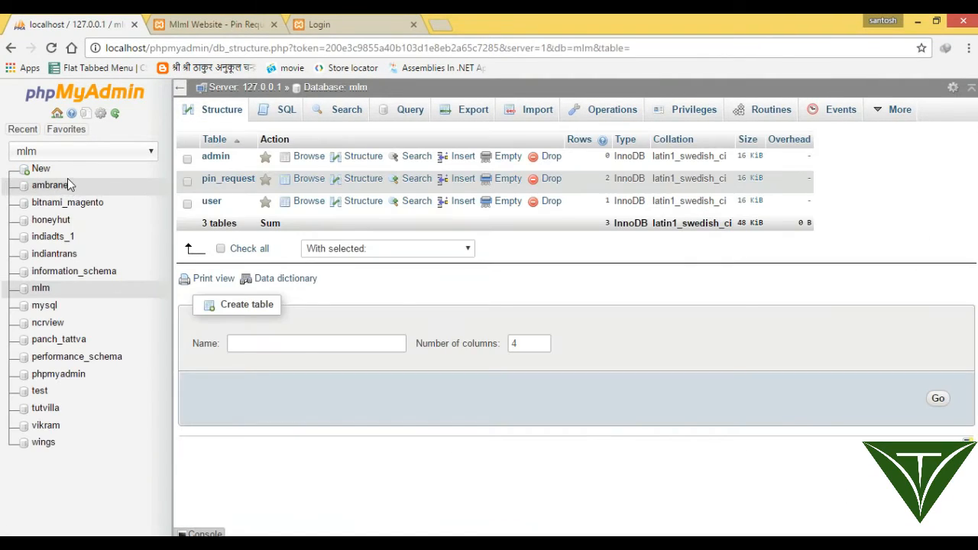
left_click(215, 156)
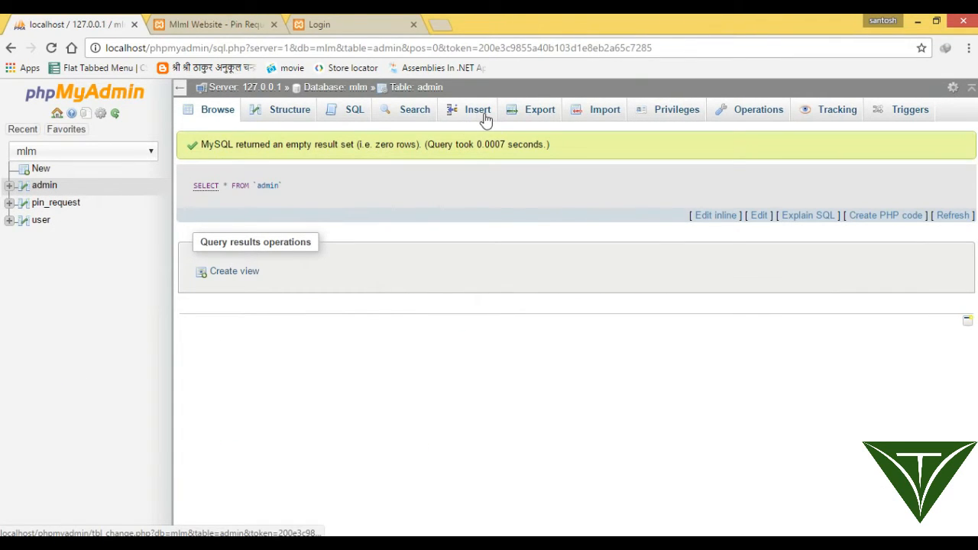
left_click(477, 109)
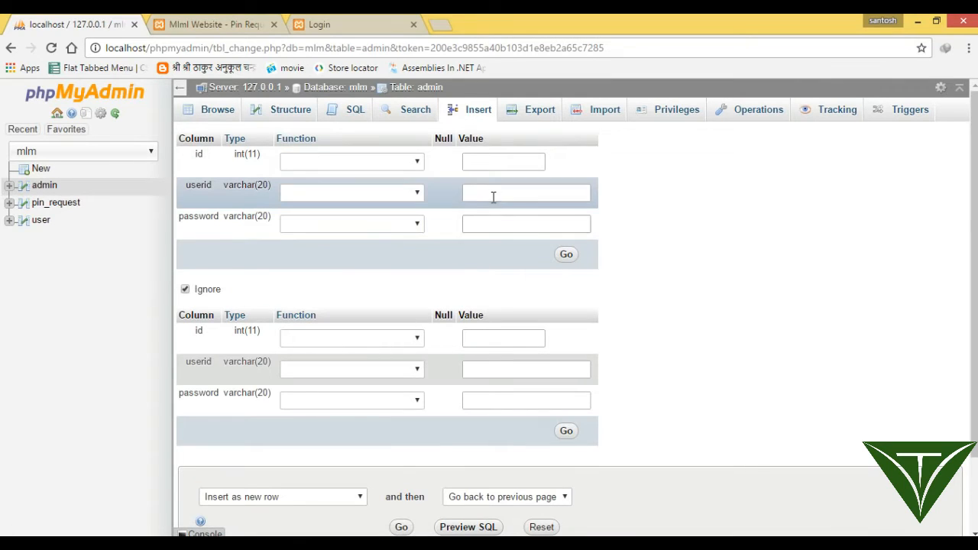
left_click(526, 193)
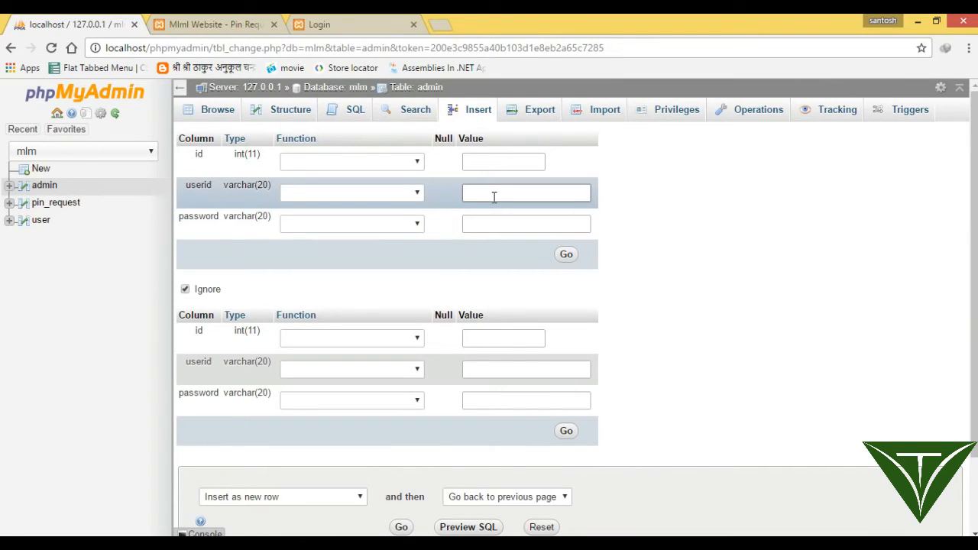
type("mlm")
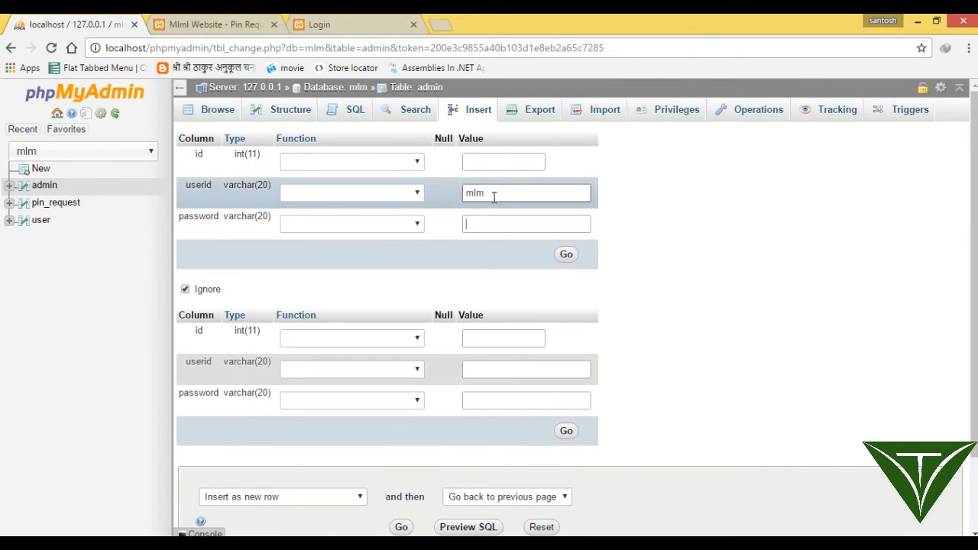
type("admin")
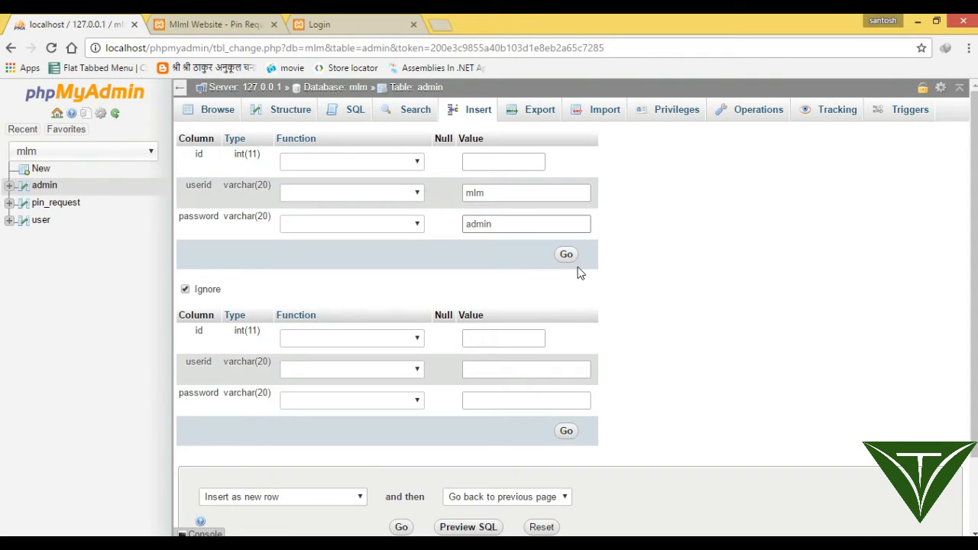
left_click(566, 253)
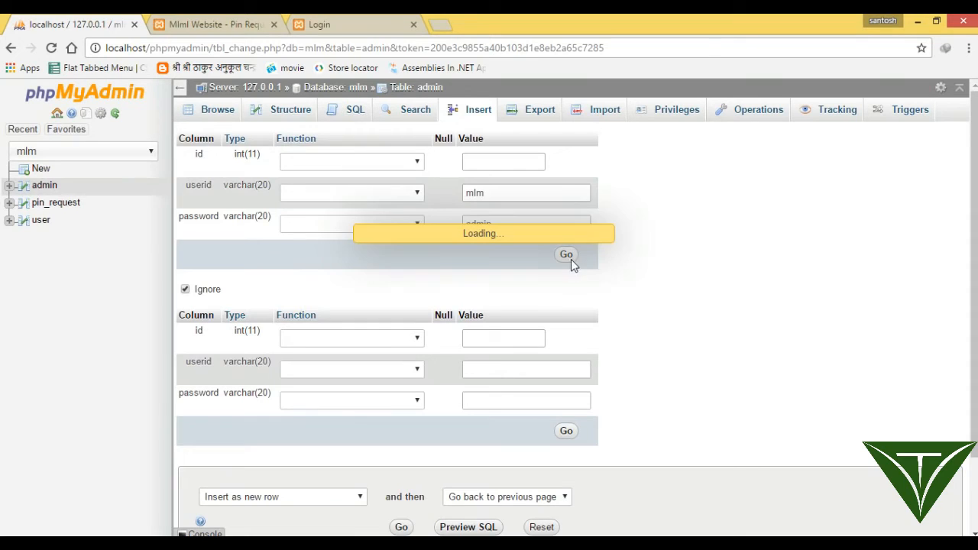
left_click(566, 254)
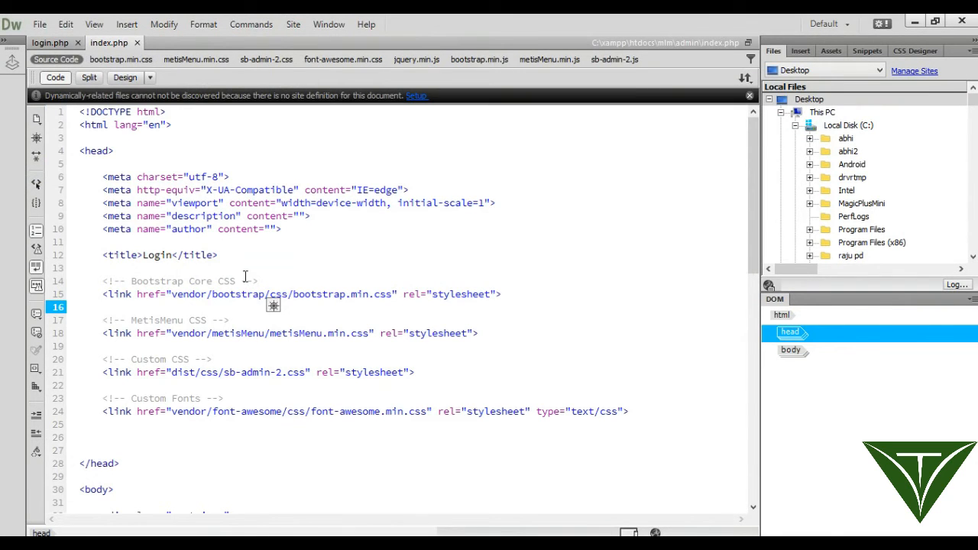
Change index.php's first input to type text with placeholder 'Userid'
scroll("down", 3)
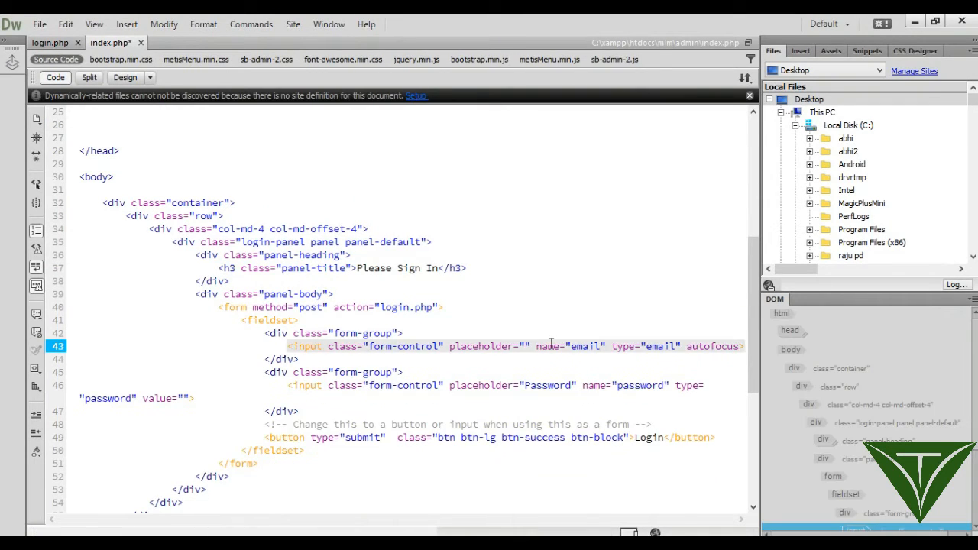
type("Userid")
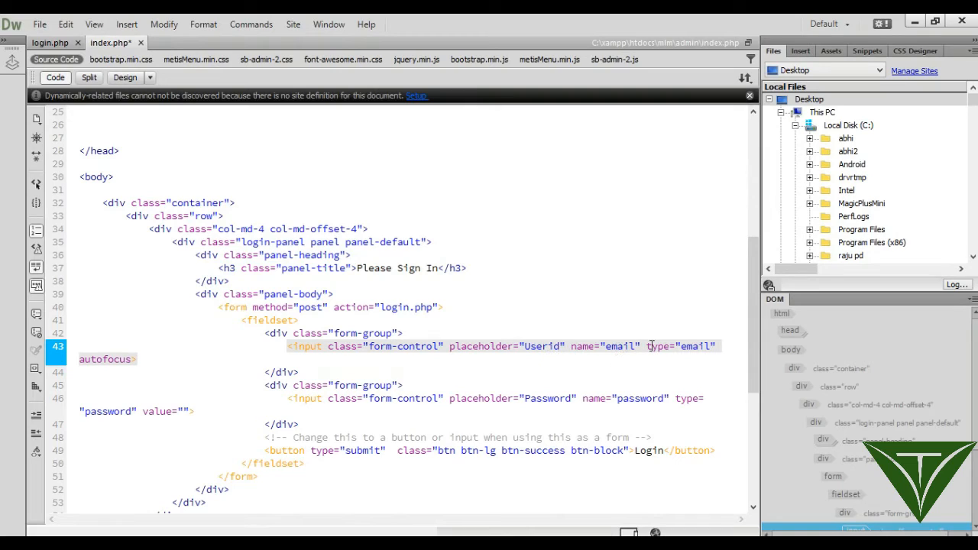
type("text")
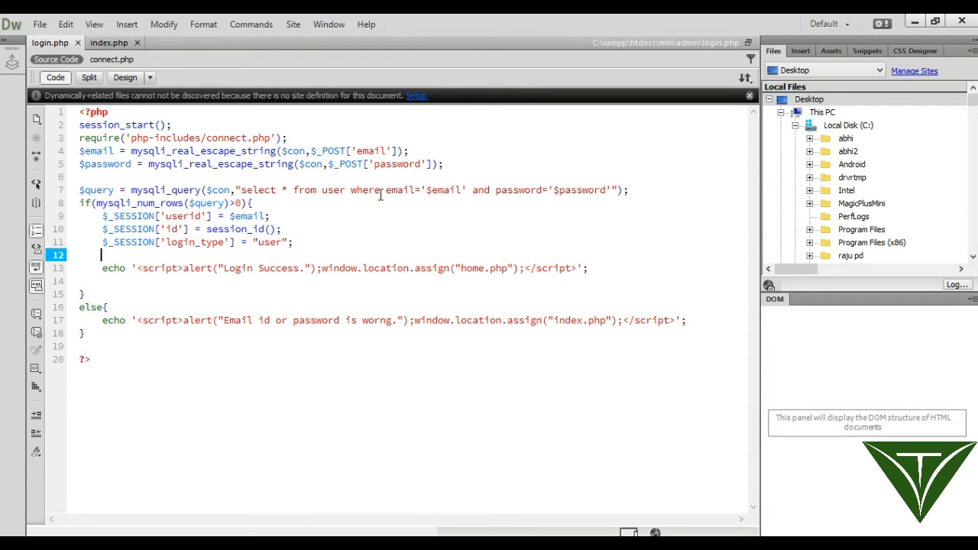
Change login.php's SELECT query to read from the admin table instead of user
type("admin")
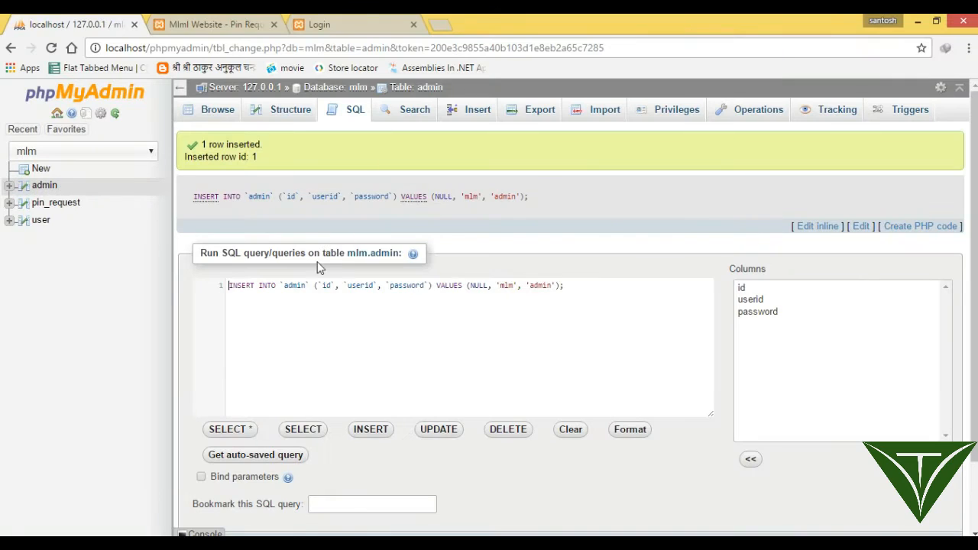
left_click(290, 110)
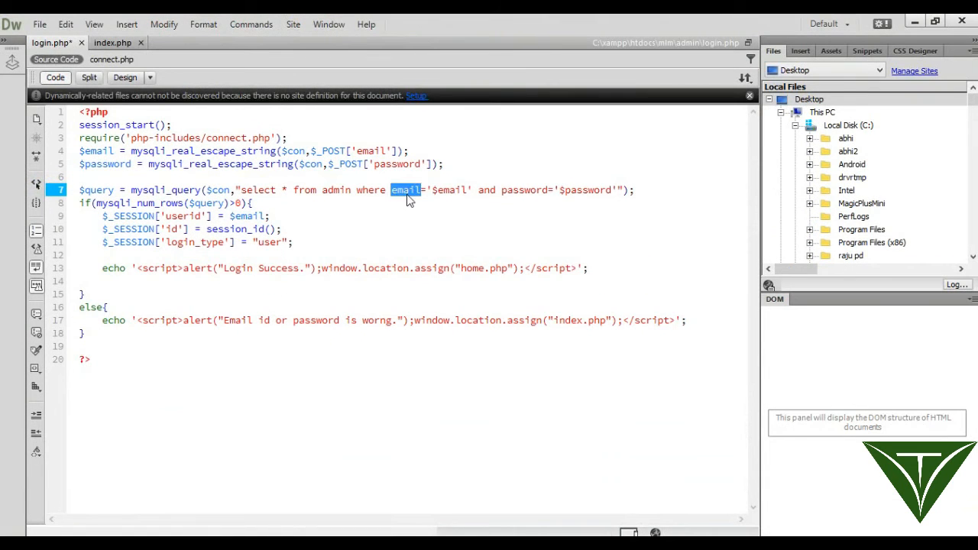
Replace $email and POST['email'] with $userid and POST['userid'] in login.php's query and session
type("userid")
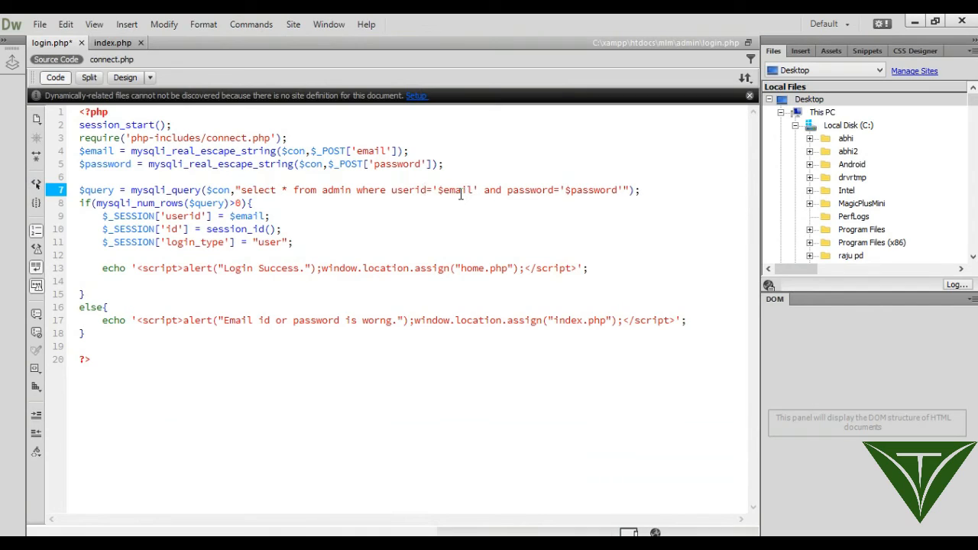
double_click(456, 190)
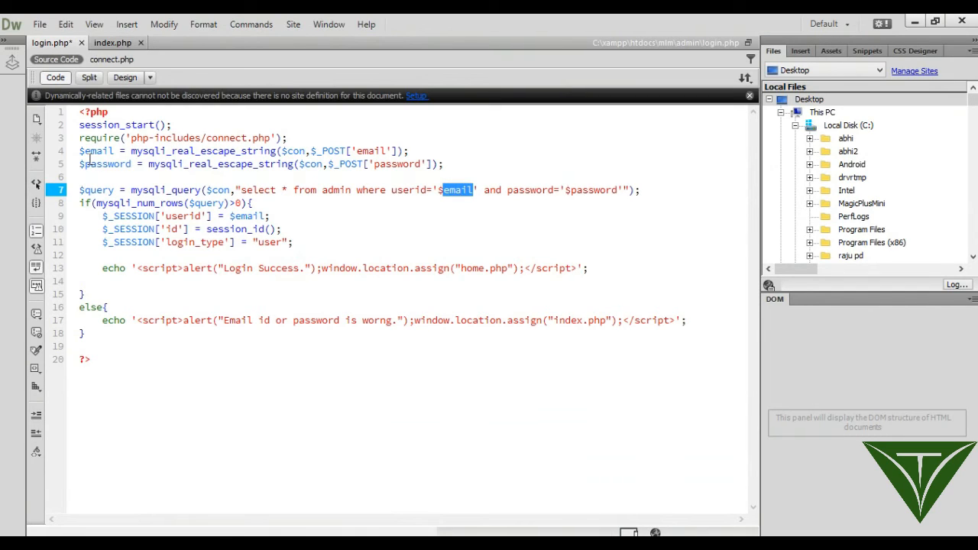
left_click(99, 150)
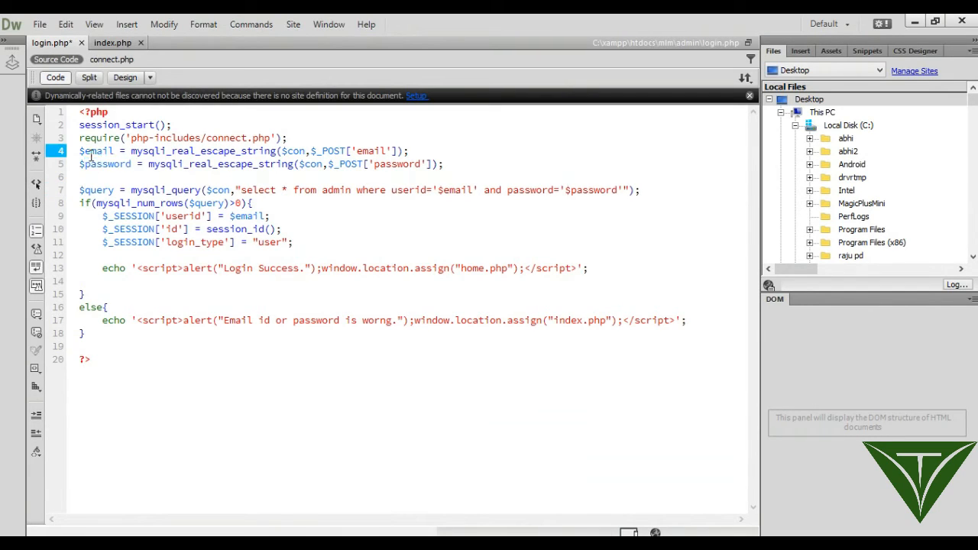
type("userid")
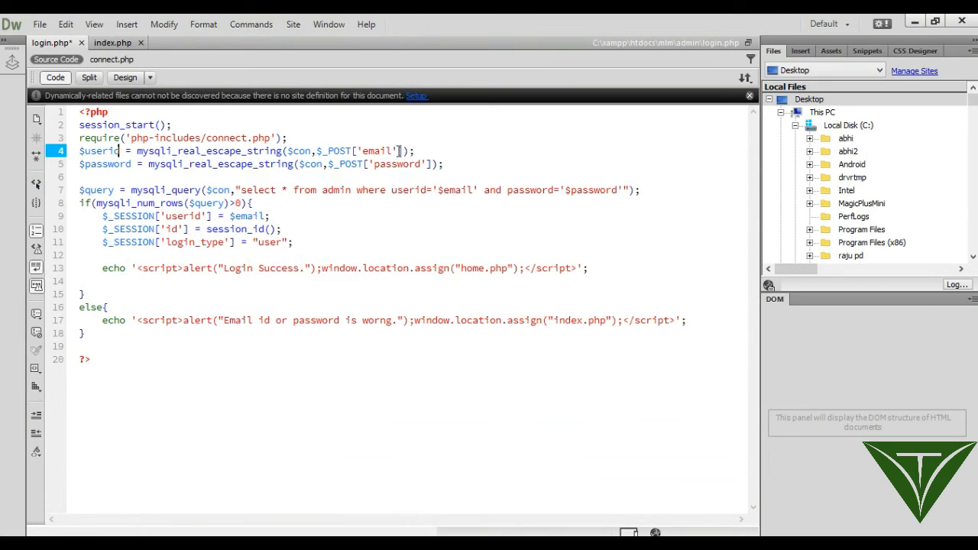
type("userid")
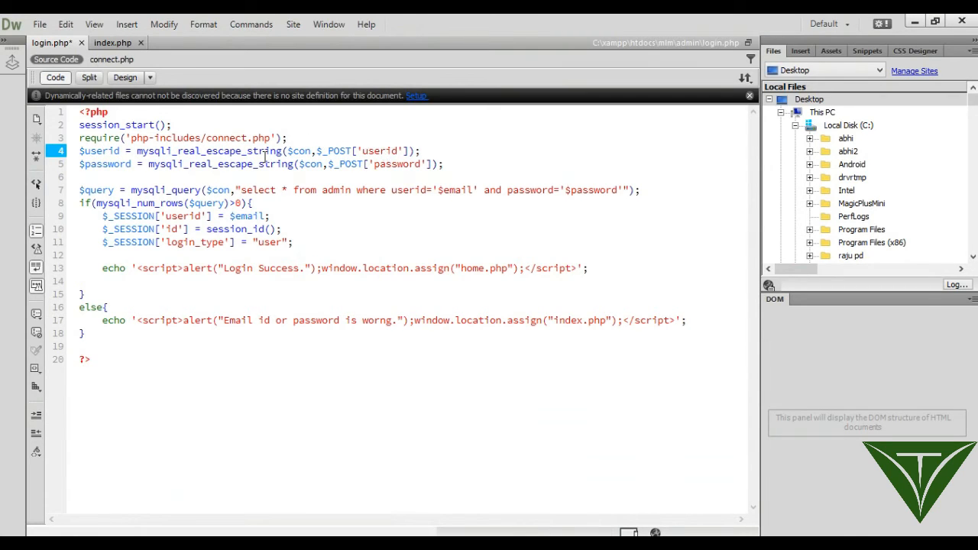
double_click(455, 189)
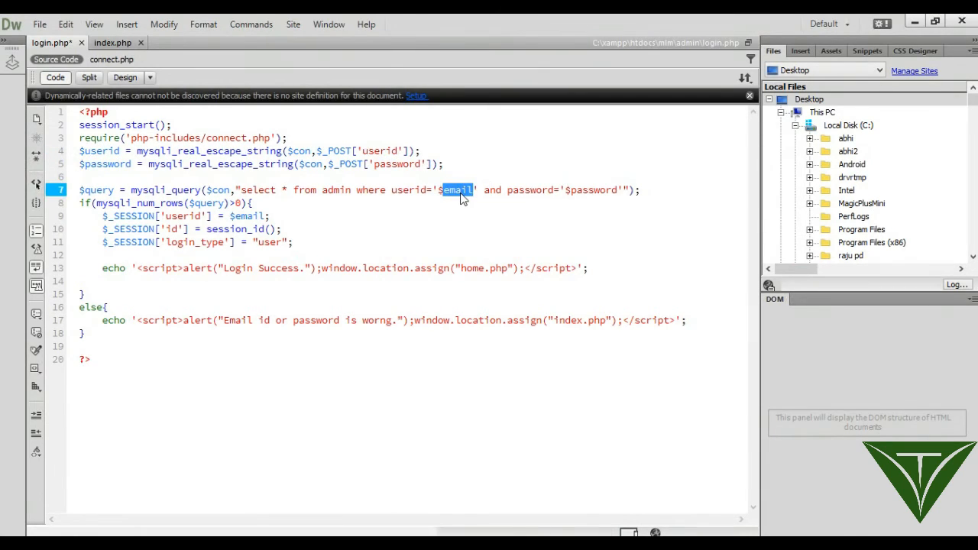
type("$userid")
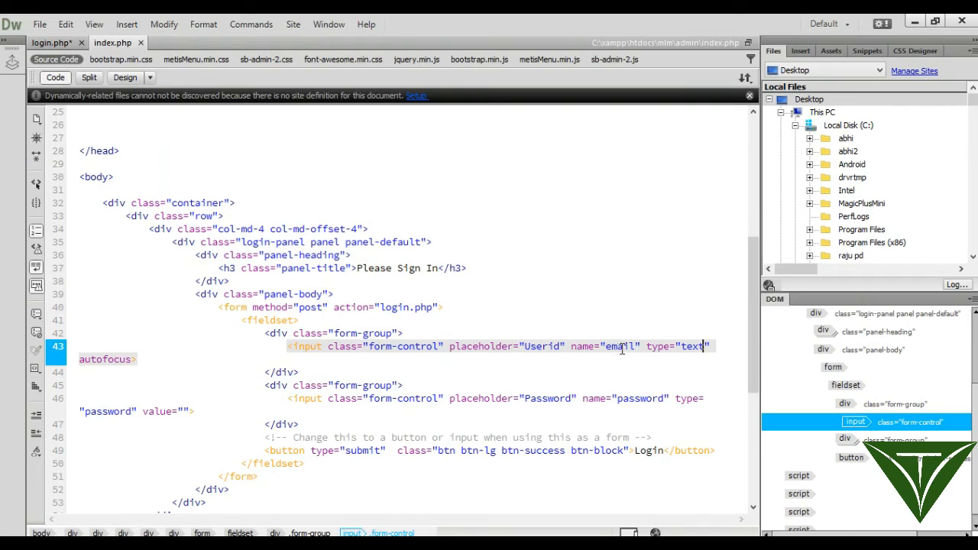
type("userid = mysqli_real_escape_string($con,$_POST['userid']);")
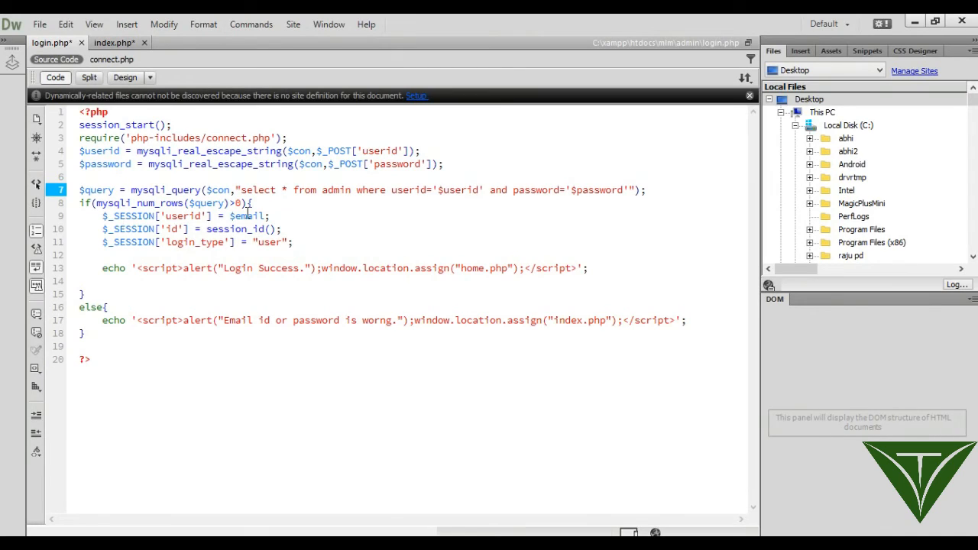
type("$userid")
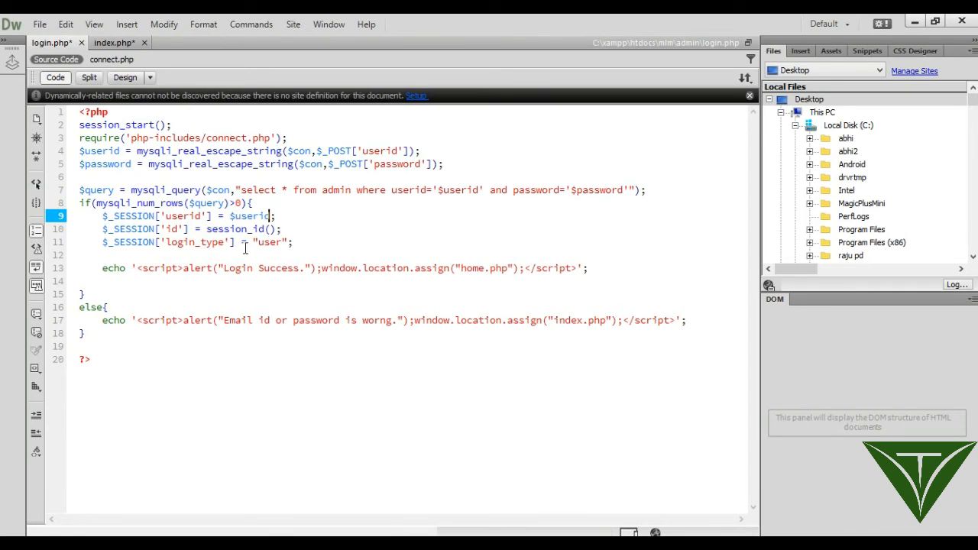
type("admin/")
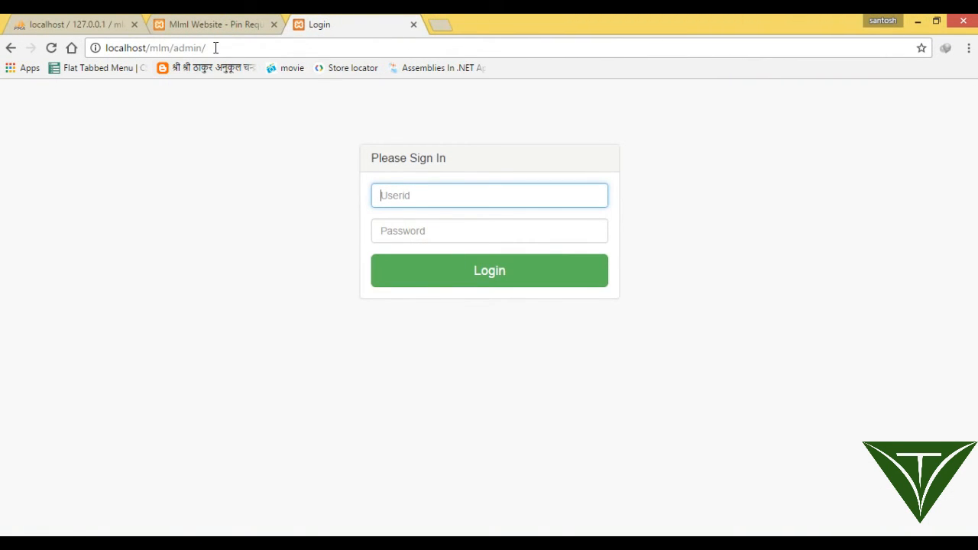
Submit admin credentials at localhost/mlm/admin and read the connect.php require error
double_click(187, 48)
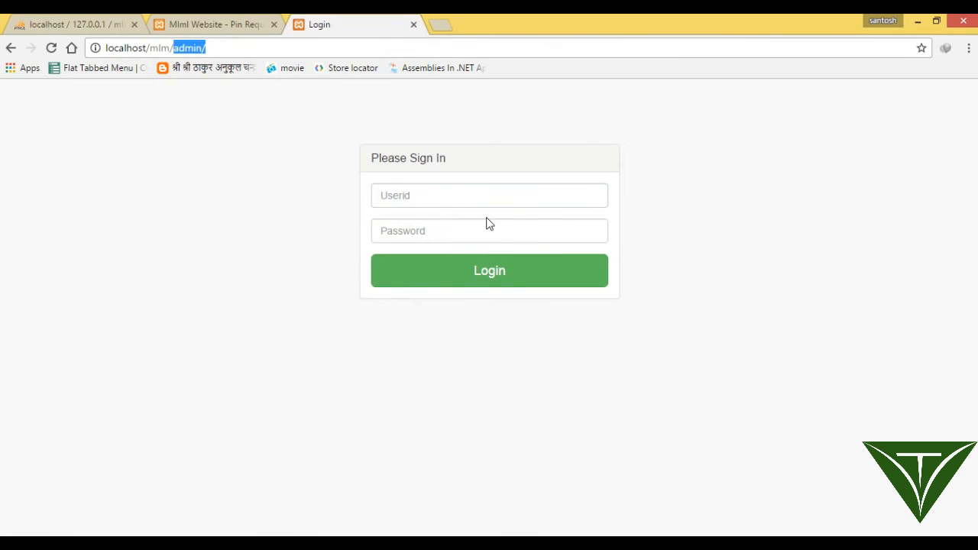
left_click(489, 194)
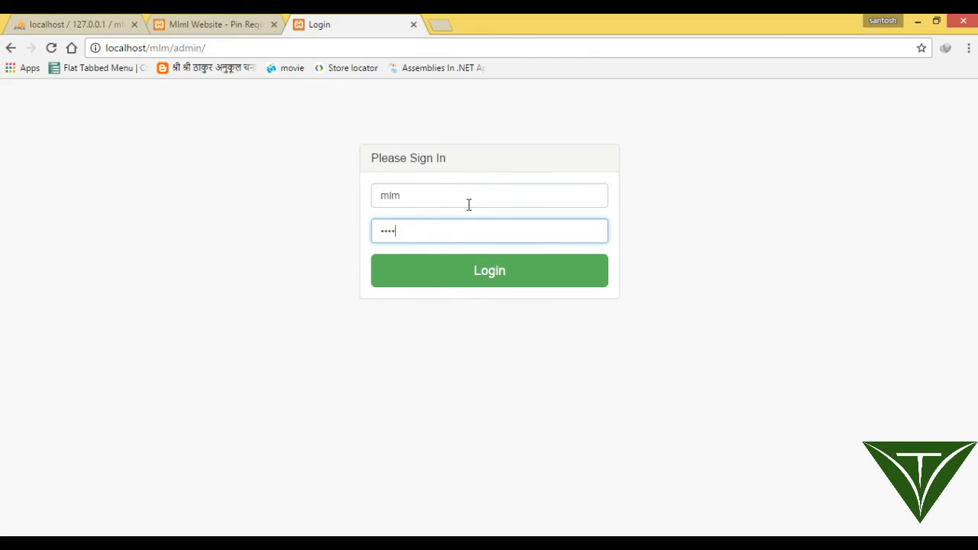
left_click(489, 270)
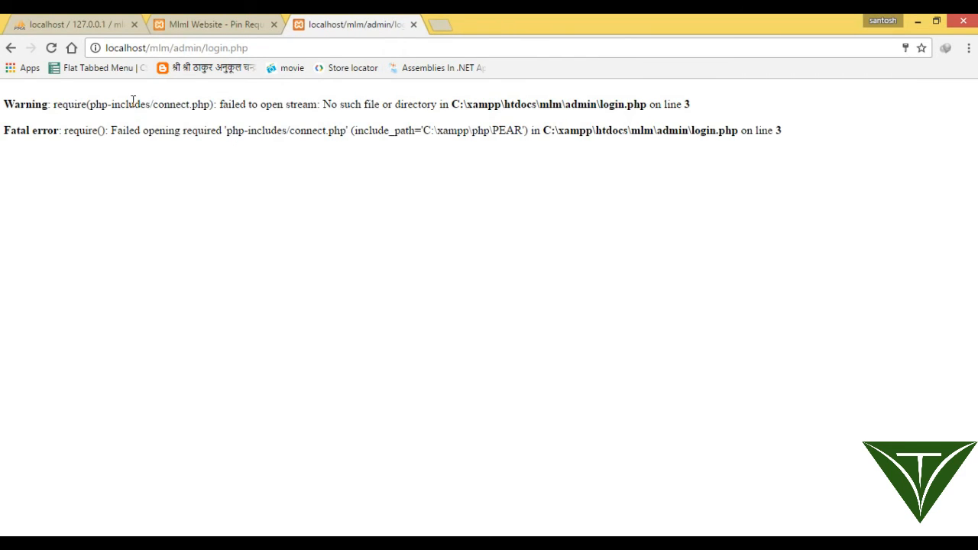
mouse_move(291, 121)
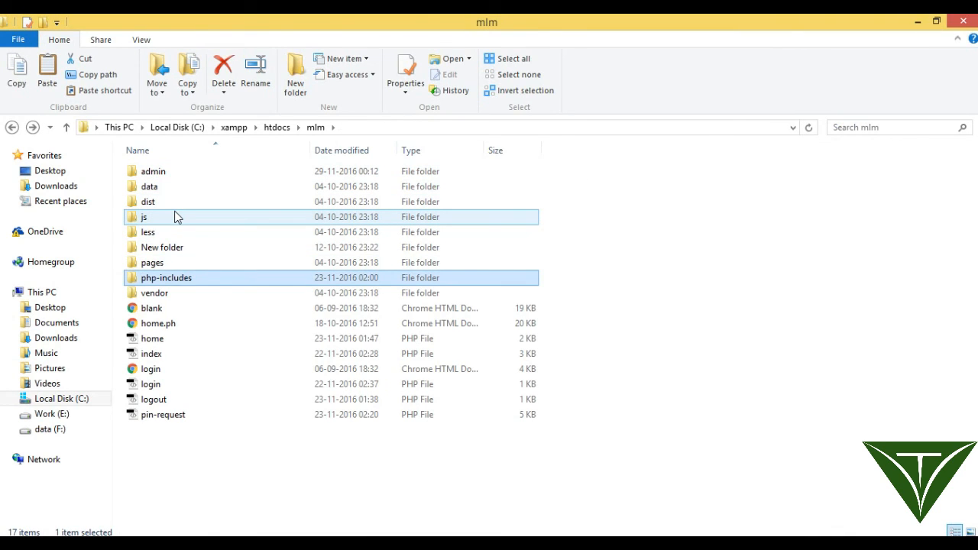
Open the php-includes folder inside the mlm project folder
double_click(153, 170)
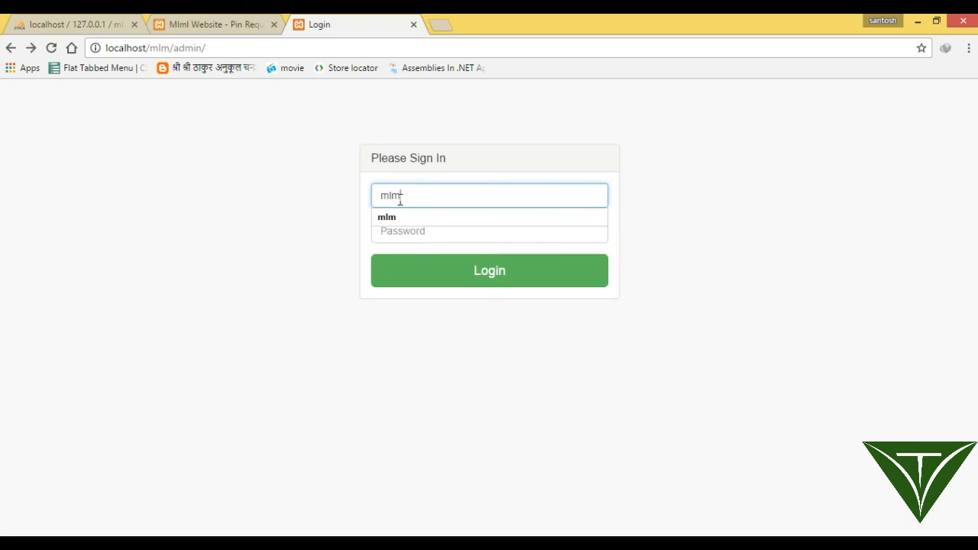
Log in as admin with the password and return to the Home dashboard tab
left_click(489, 231)
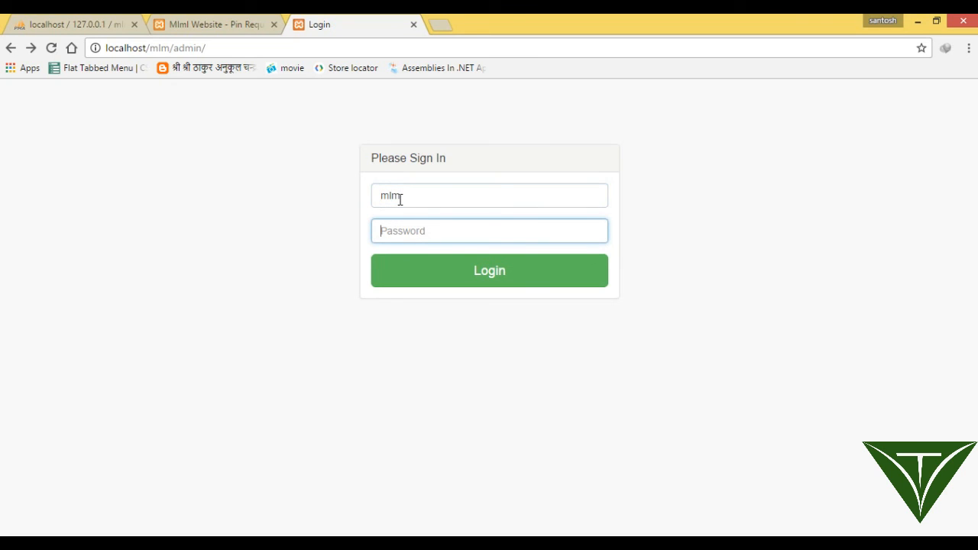
type("•••••")
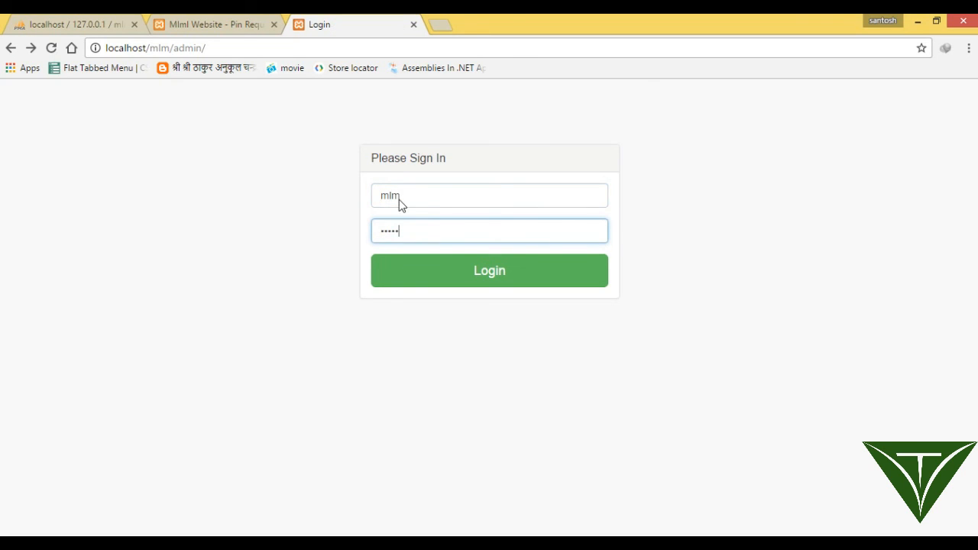
left_click(489, 270)
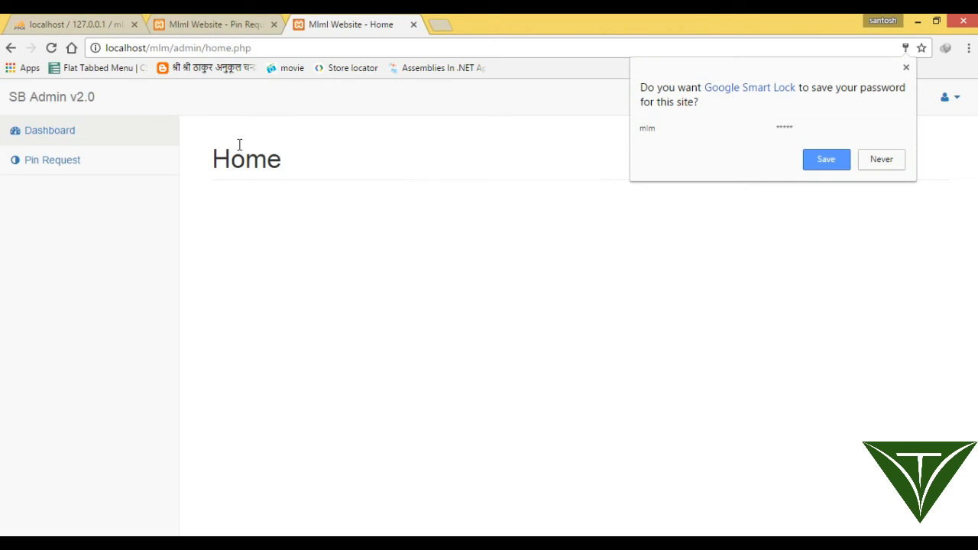
mouse_move(204, 124)
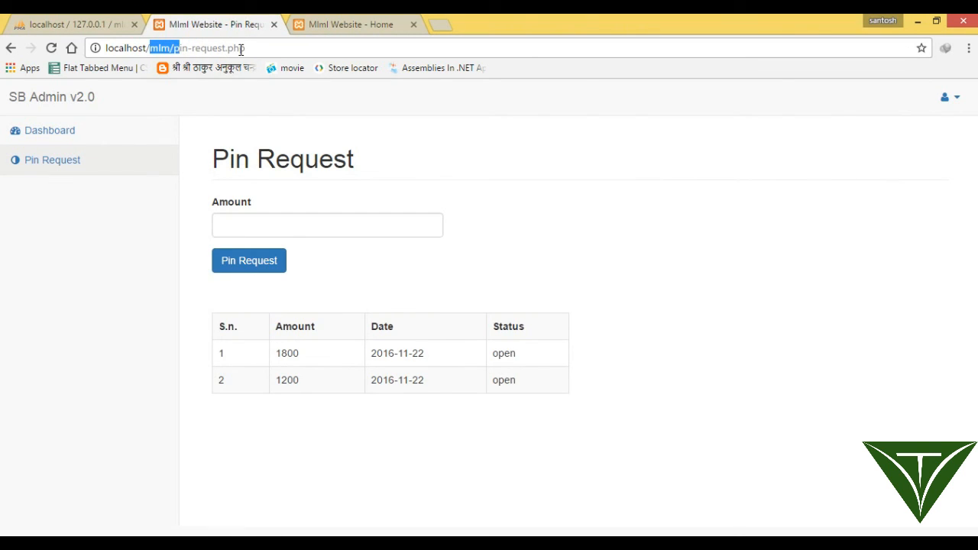
left_click(351, 24)
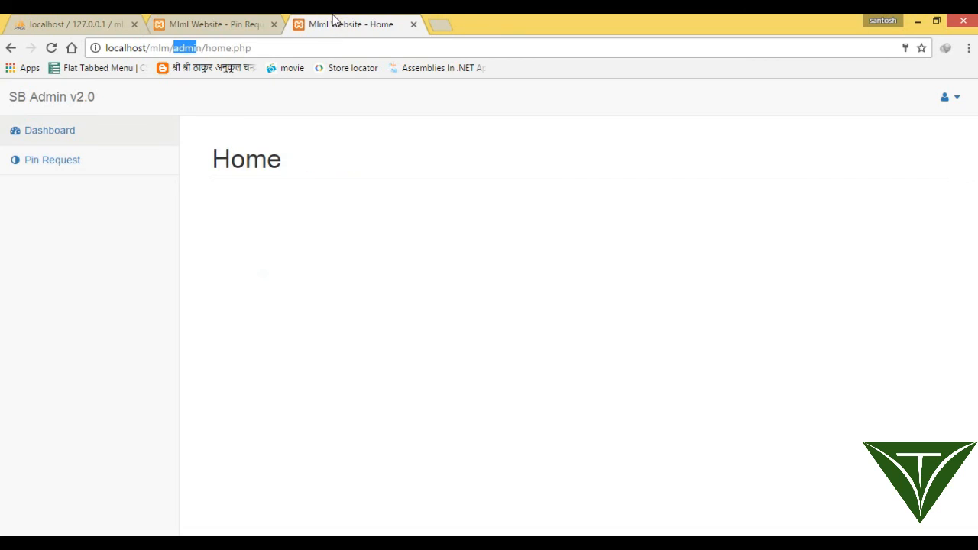
mouse_move(300, 215)
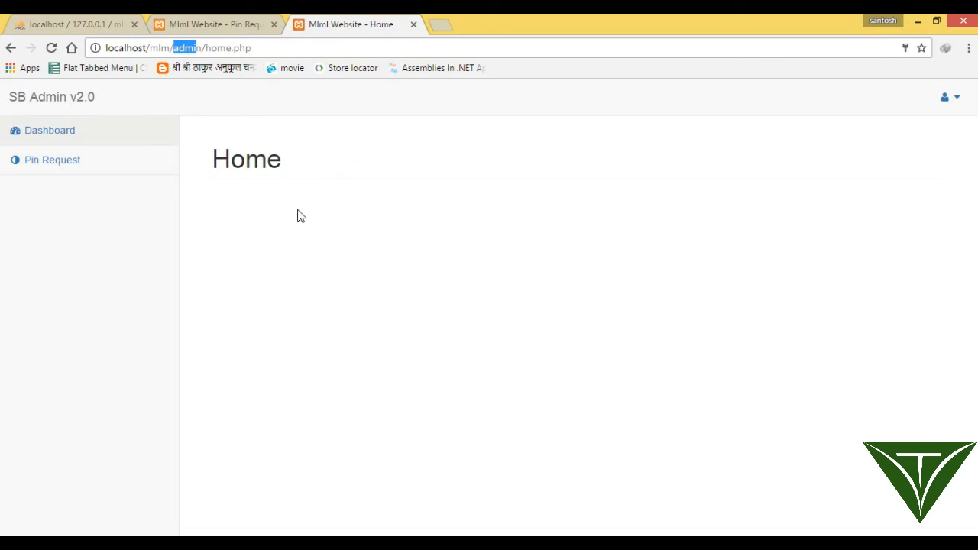
mouse_move(288, 50)
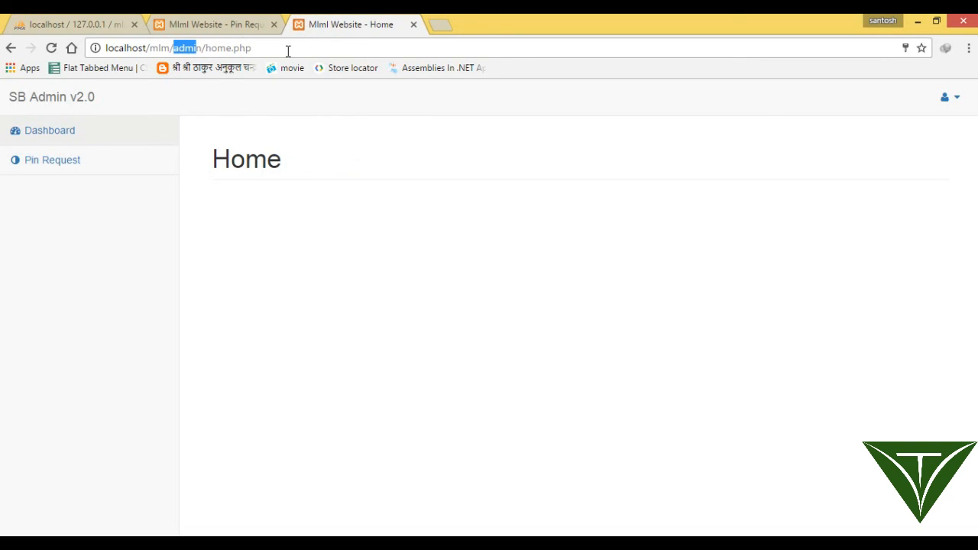